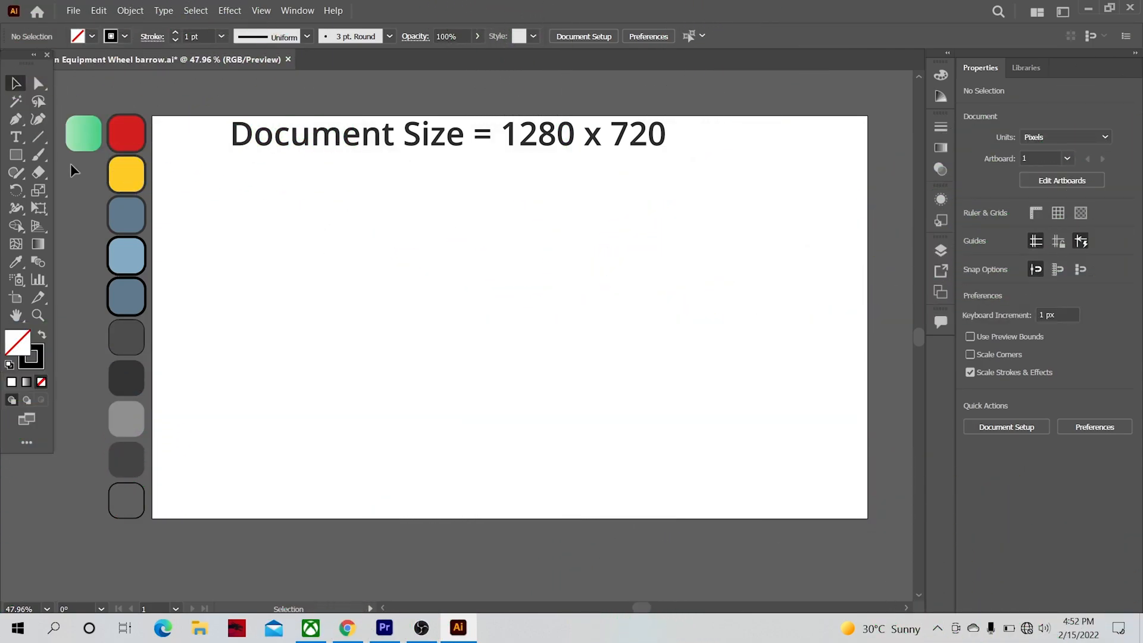
# Draw a large wheel circle and a smaller concentric hub circle with the Ellipse Tool
pyautogui.click(16, 153)
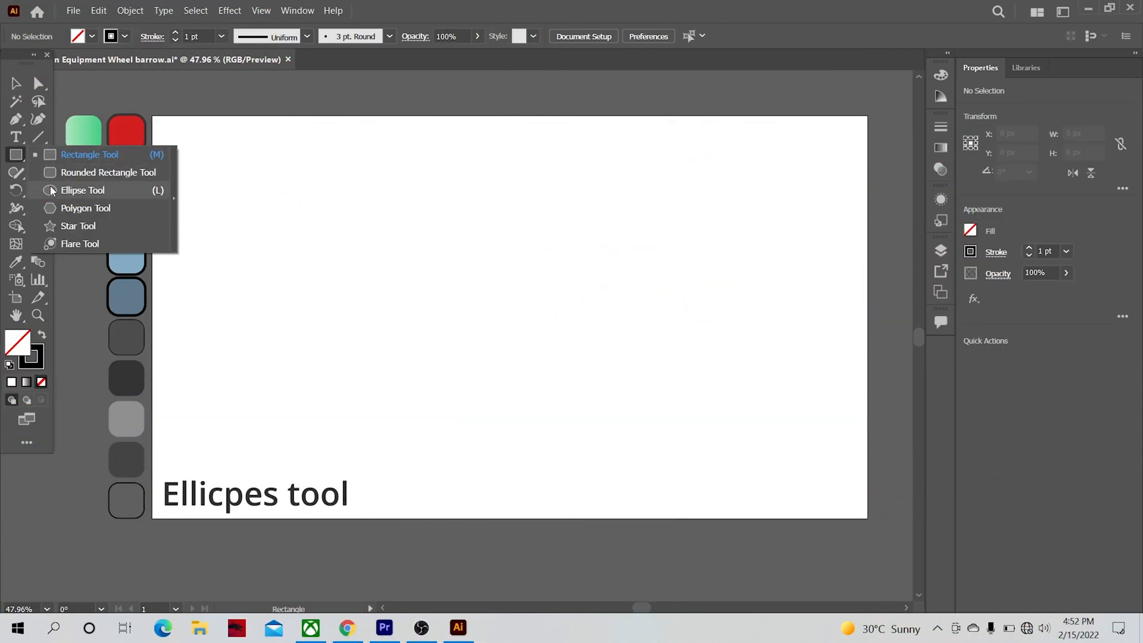
pyautogui.click(82, 191)
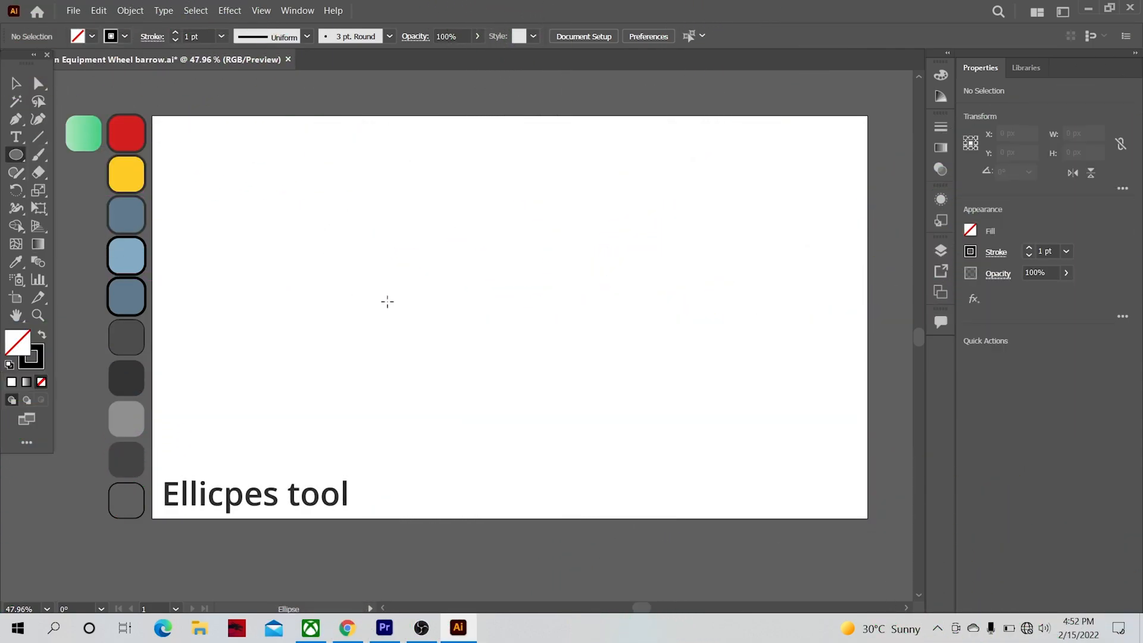
pyautogui.moveTo(434, 328); pyautogui.dragTo(459, 353)
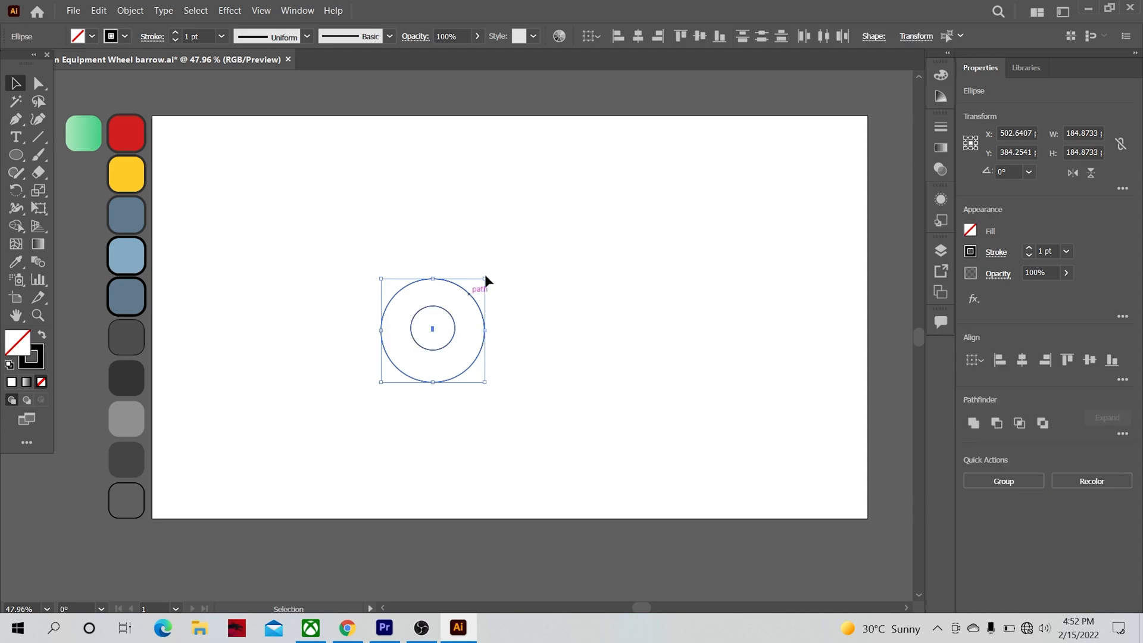
pyautogui.click(697, 36)
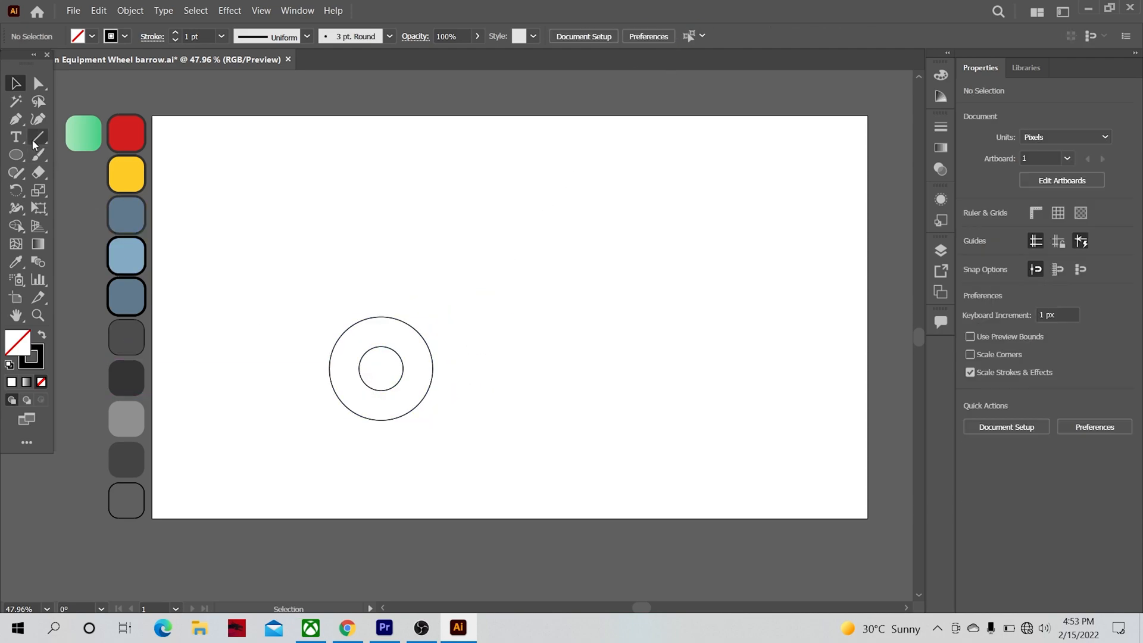
# Pen-draw the frame path from the hub to the handle and leg, with a 20 pt stroke
pyautogui.click(16, 118)
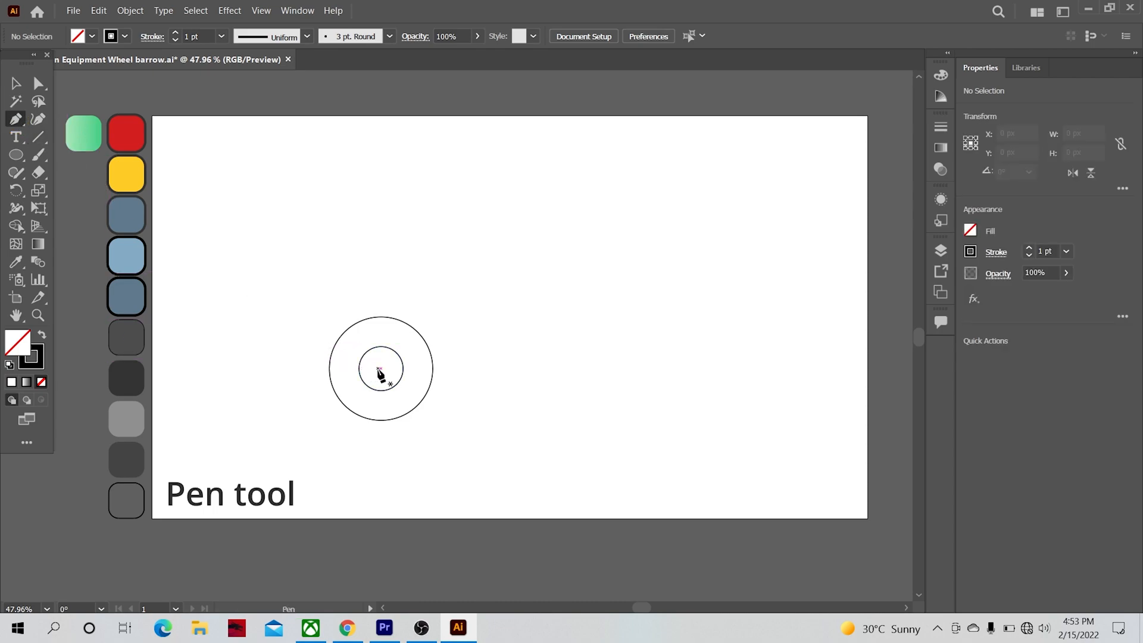
pyautogui.moveTo(381, 368); pyautogui.dragTo(441, 306)
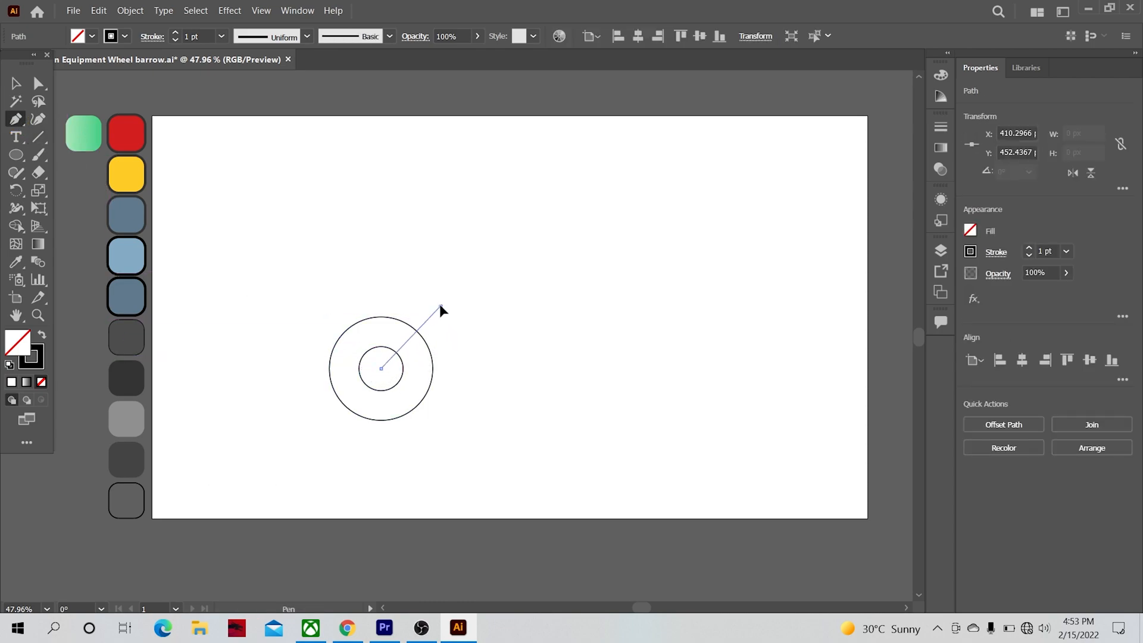
pyautogui.click(627, 307)
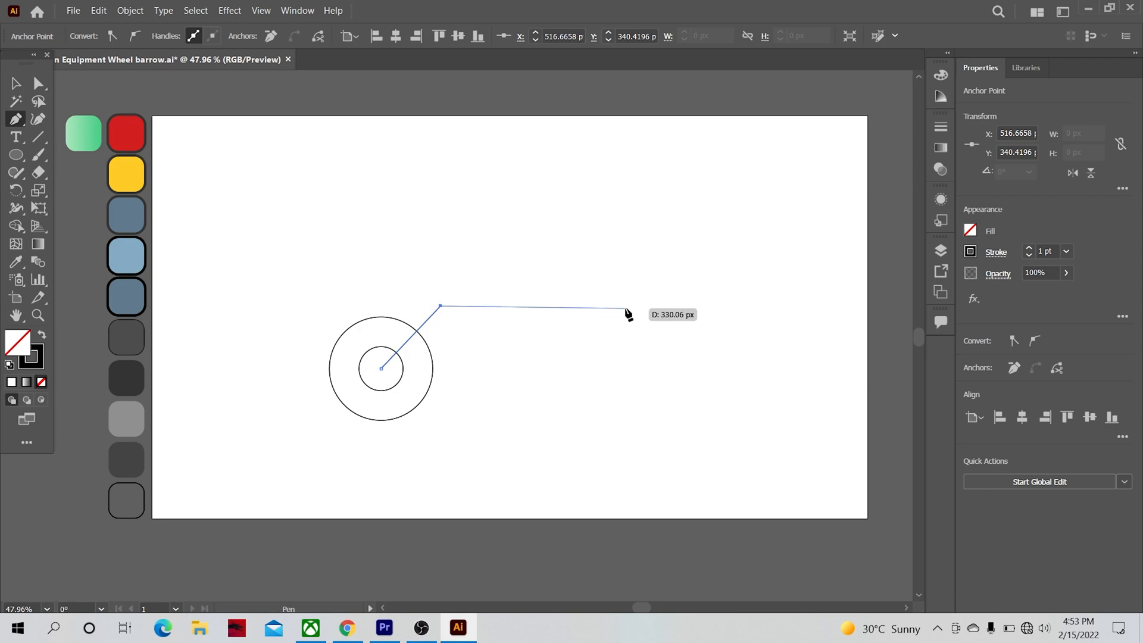
pyautogui.click(691, 233)
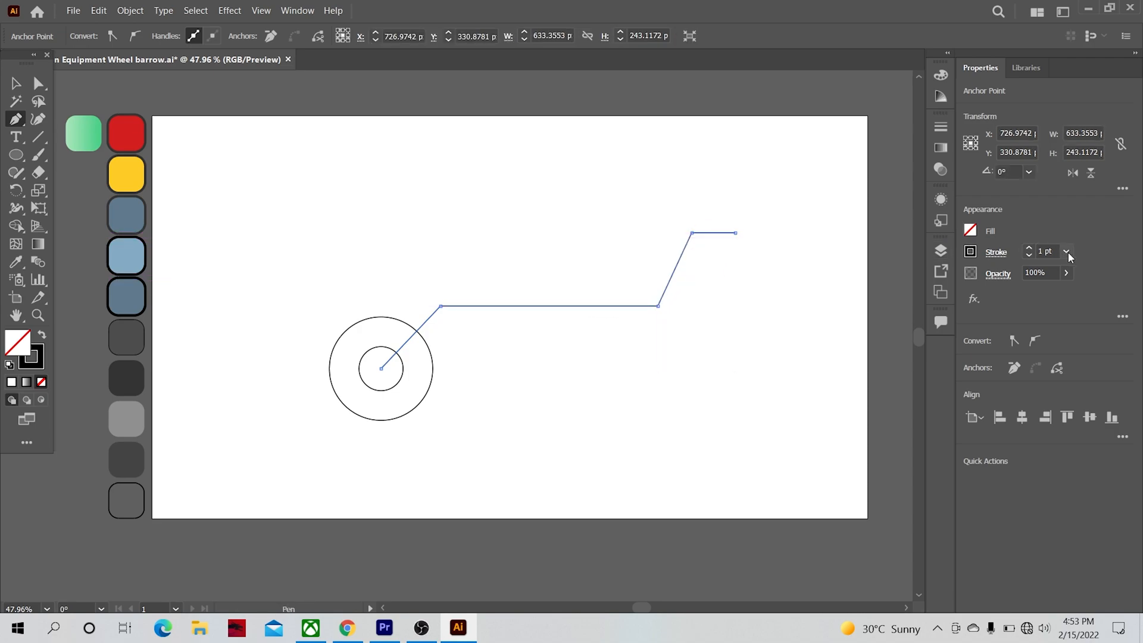
pyautogui.click(1065, 251)
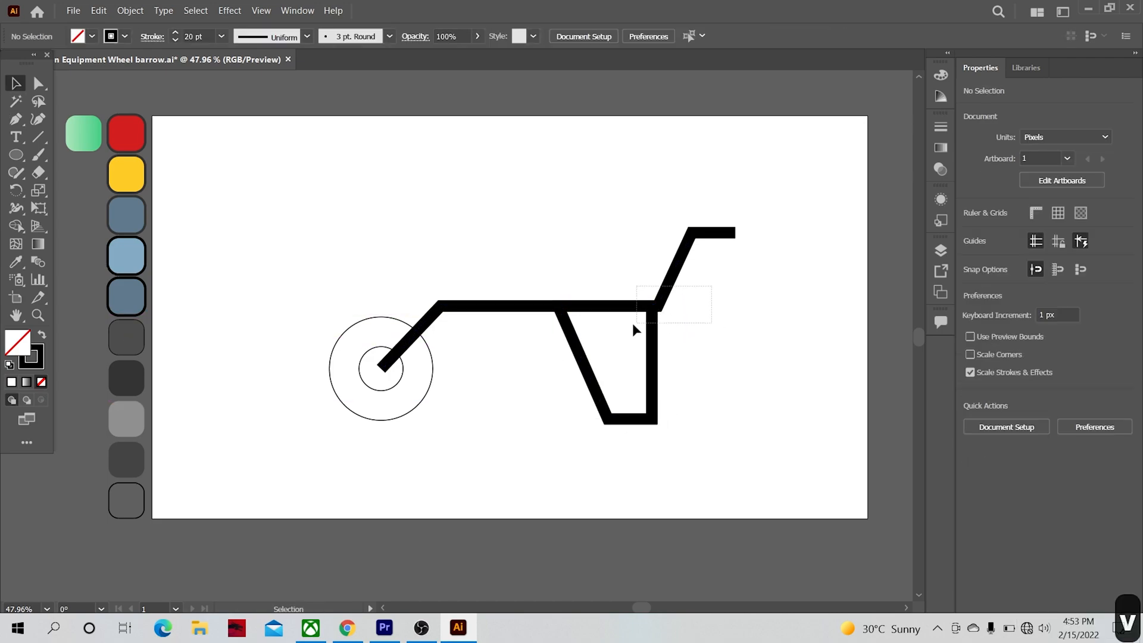
# Expand the frame path with Fill and Stroke checked into a solid shape
pyautogui.click(547, 306)
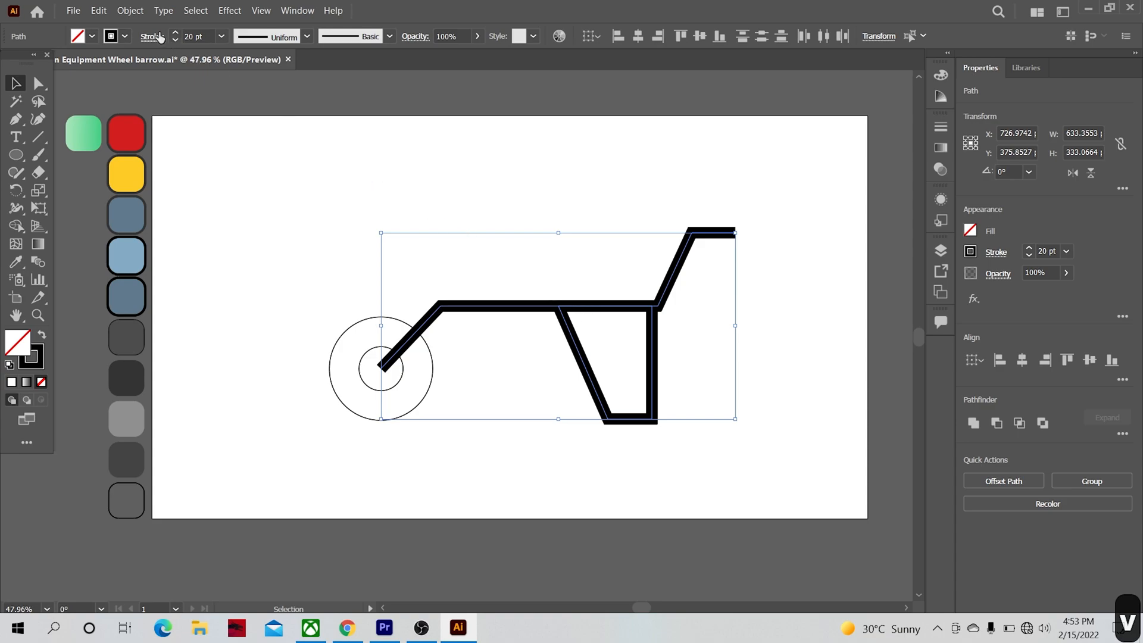
pyautogui.click(130, 10)
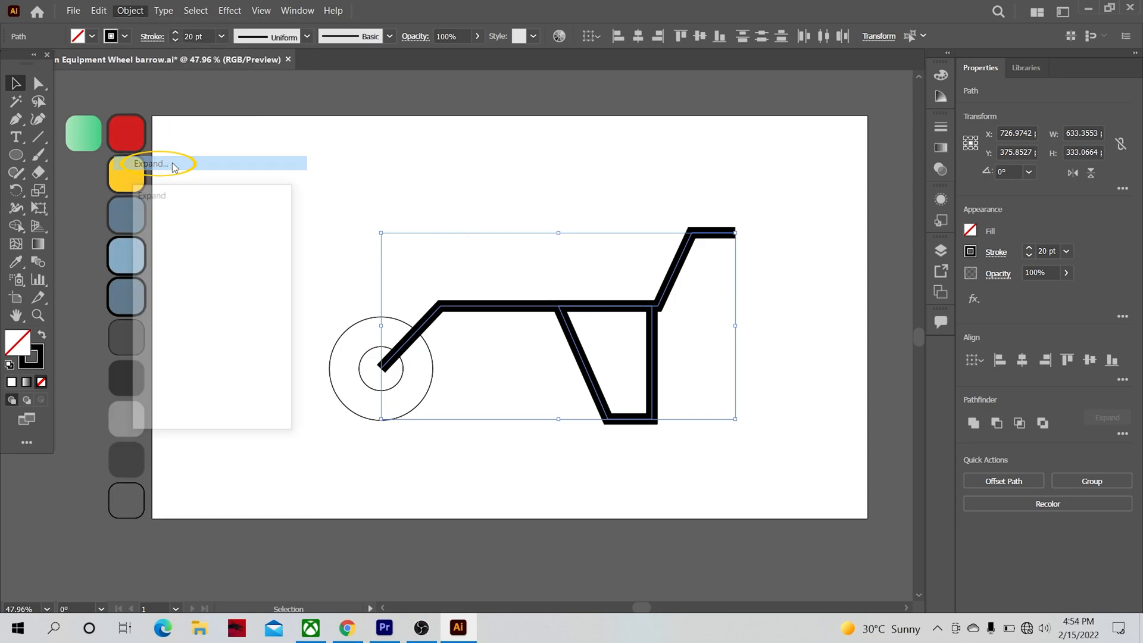
pyautogui.click(153, 163)
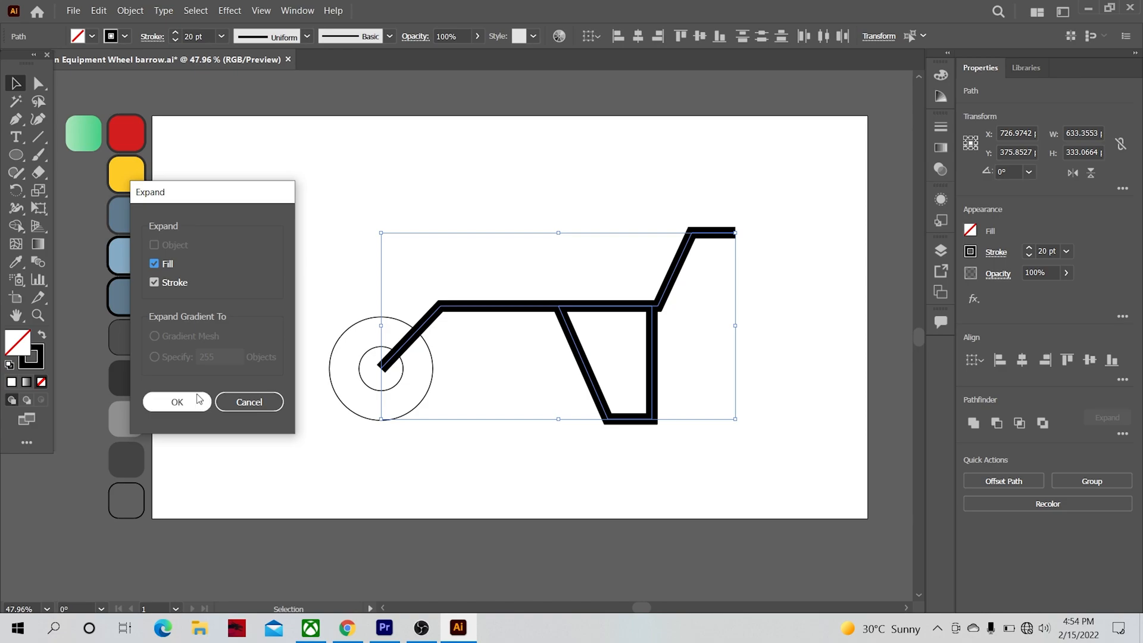
pyautogui.click(176, 402)
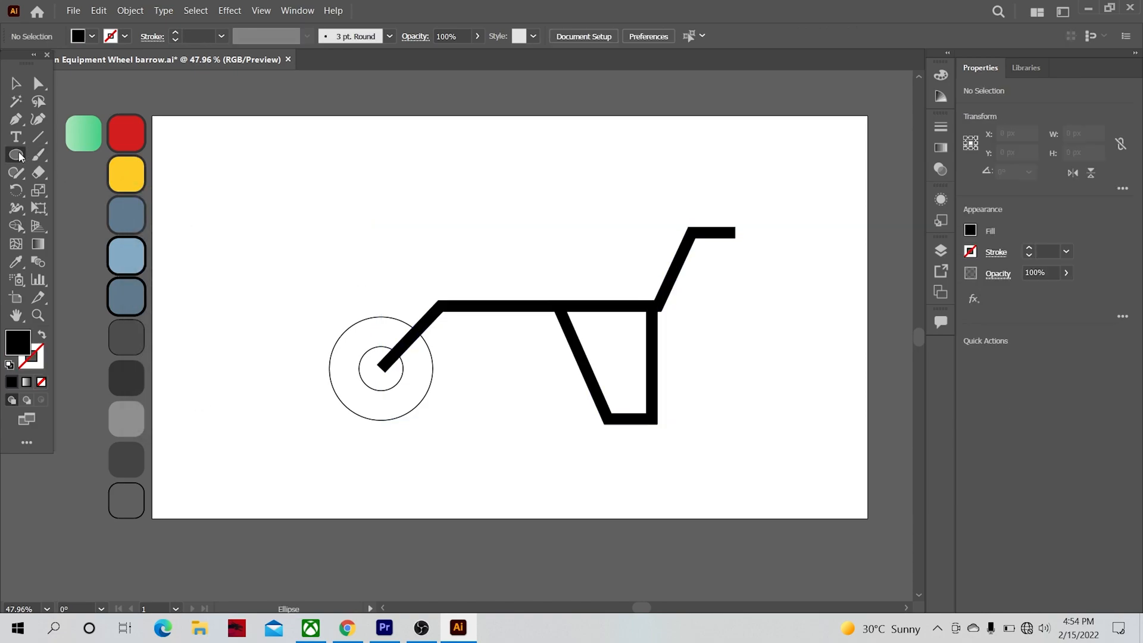
# Drag a rectangle above the frame for the wheelbarrow tub
pyautogui.click(16, 154)
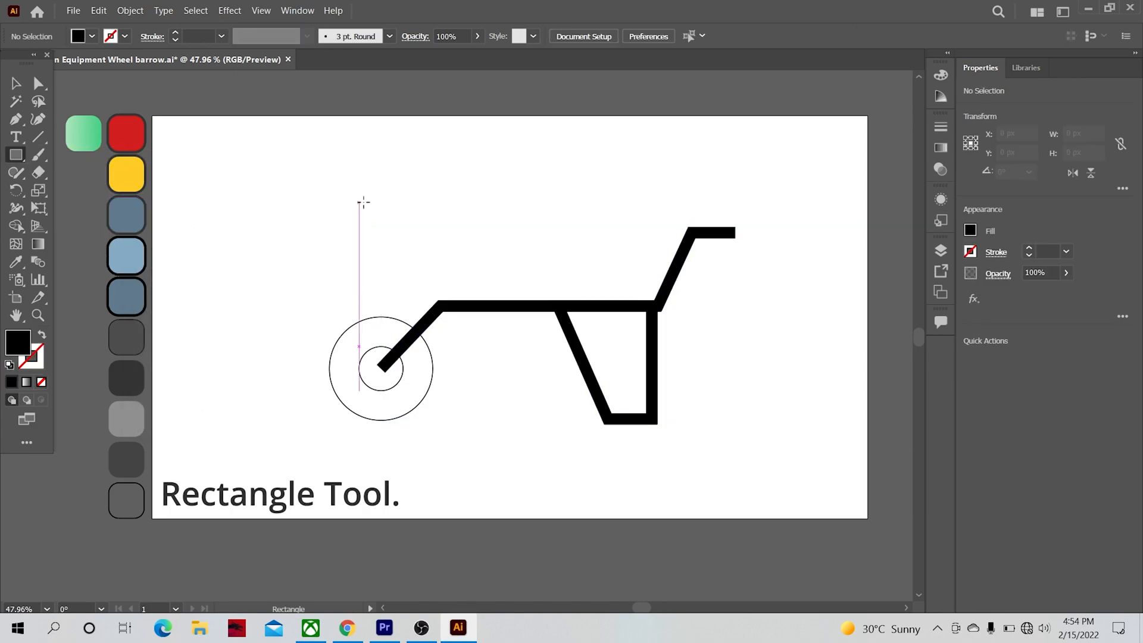
pyautogui.moveTo(361, 201); pyautogui.dragTo(662, 295)
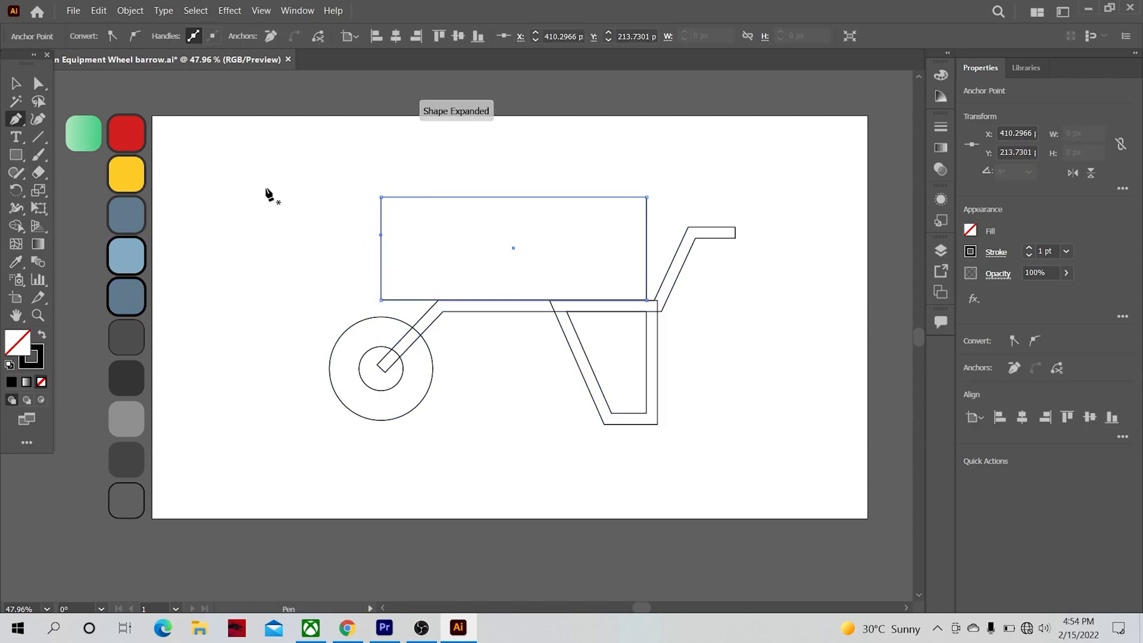
# Slant and round the tub's anchor corners, then add rim and handle grip rectangles
pyautogui.click(38, 82)
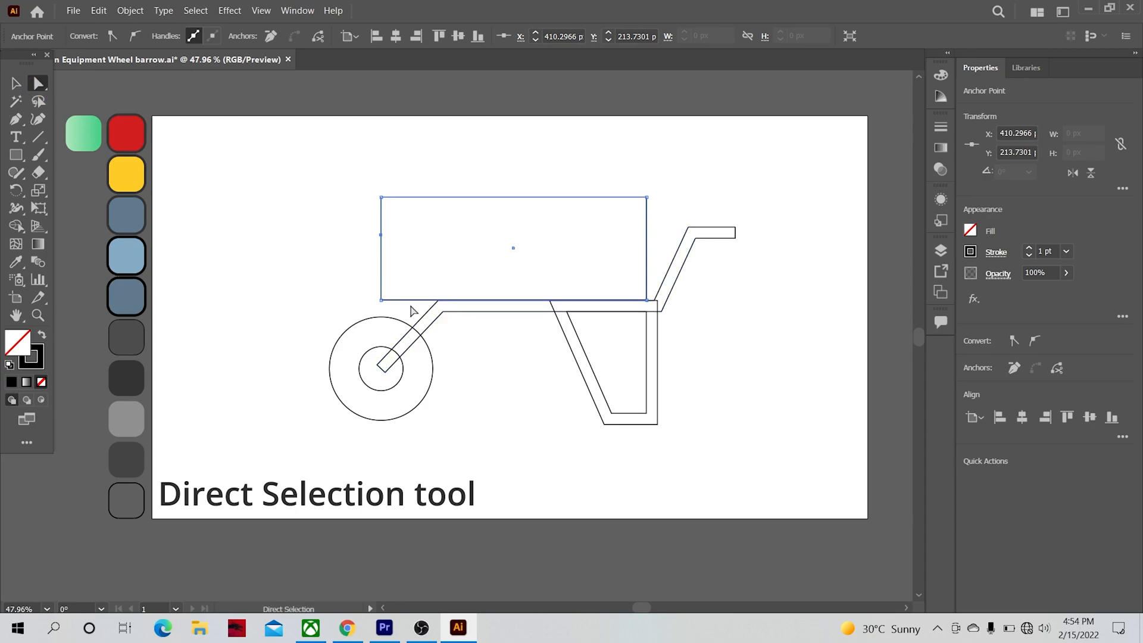
pyautogui.moveTo(380, 299); pyautogui.dragTo(405, 304)
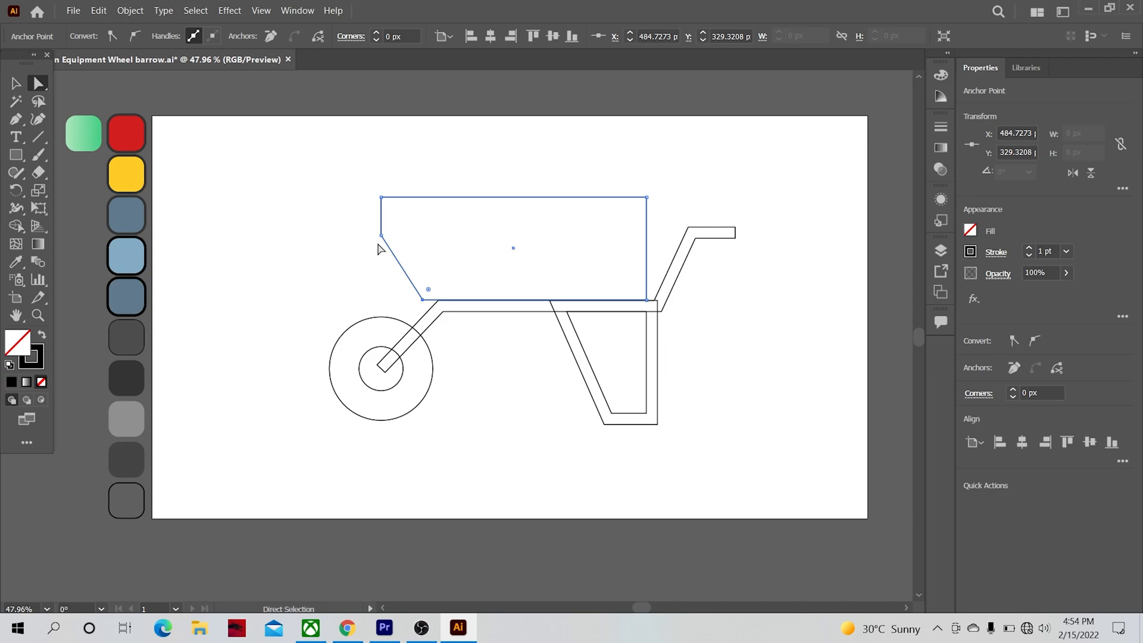
pyautogui.click(380, 235)
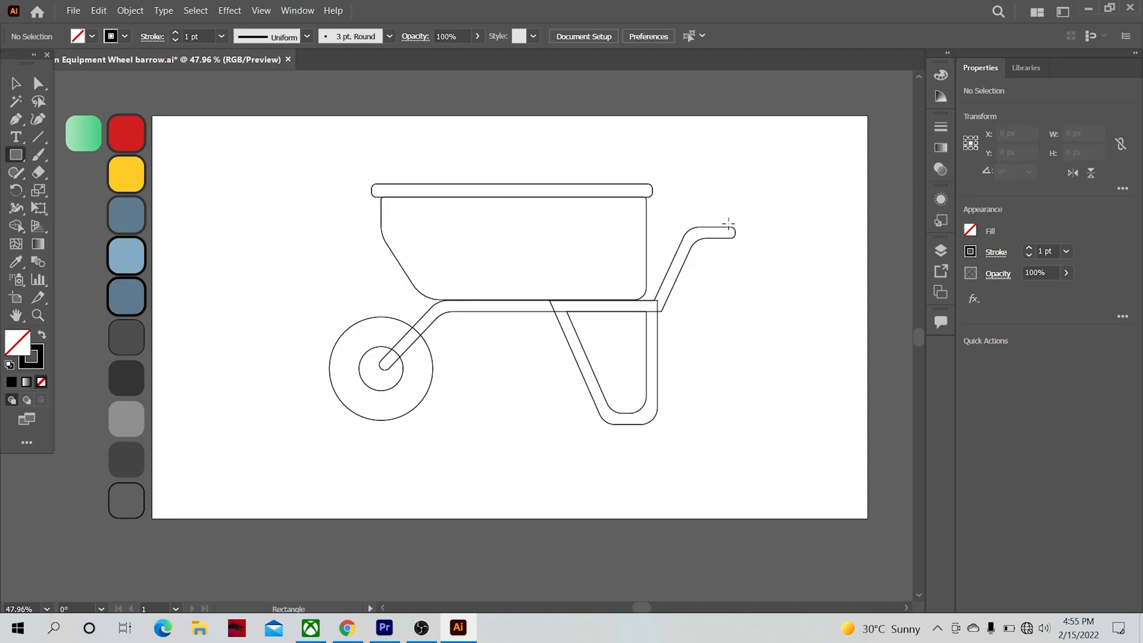
pyautogui.moveTo(729, 225); pyautogui.dragTo(763, 246)
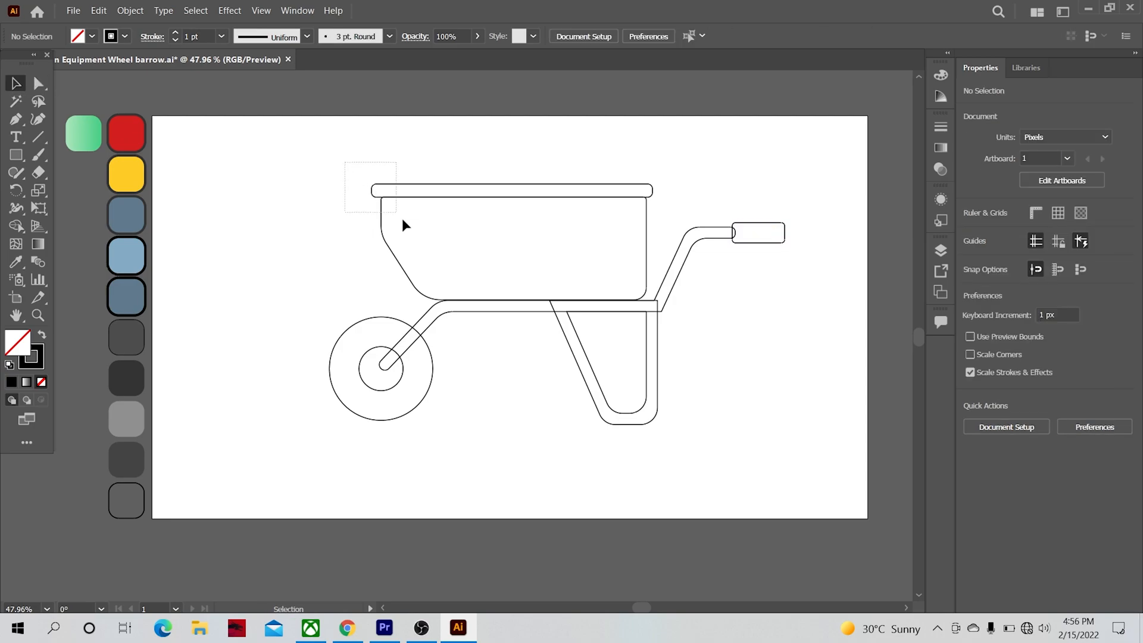
# Eyedropper swatch colours: red tub, yellow frame, blue-grey wheel, hub and grip
pyautogui.click(16, 262)
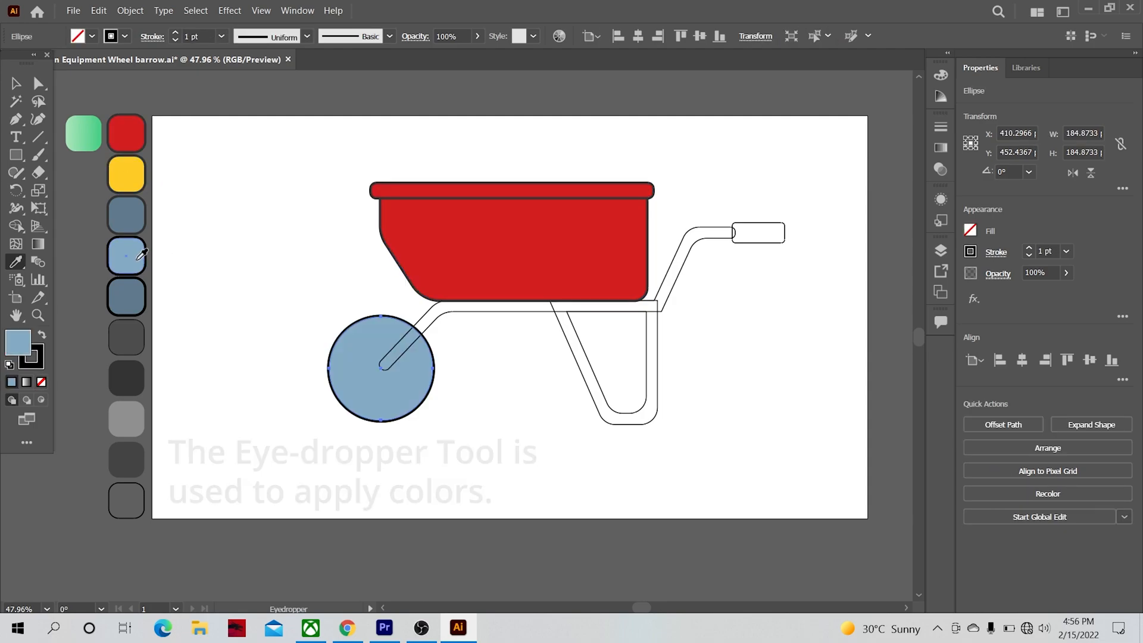
pyautogui.click(434, 313)
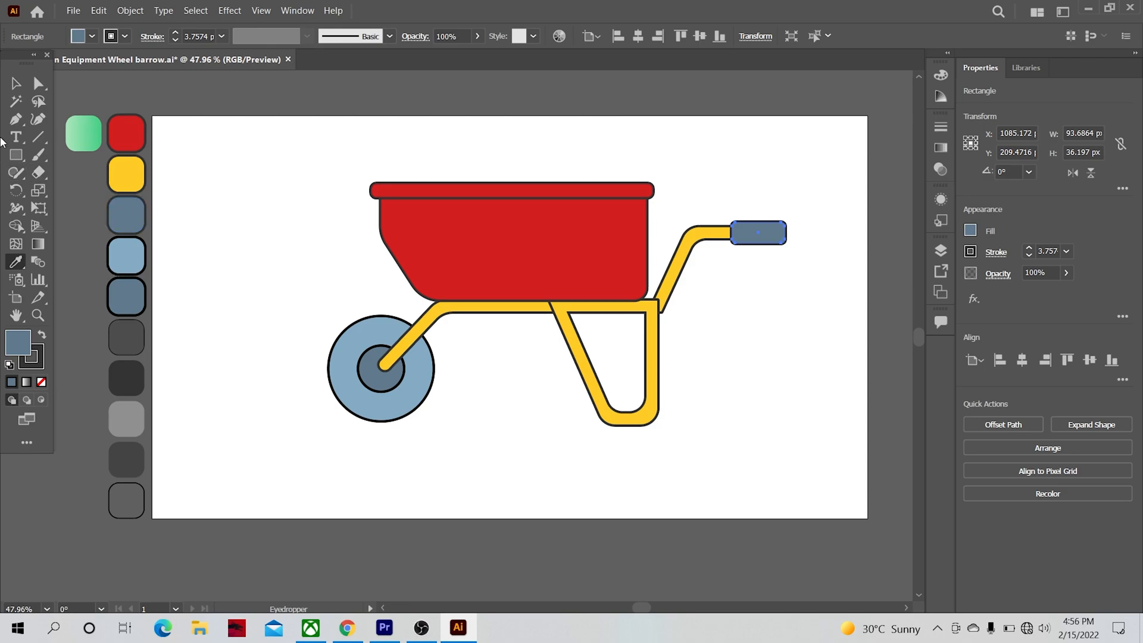
pyautogui.press('ctrl+a')
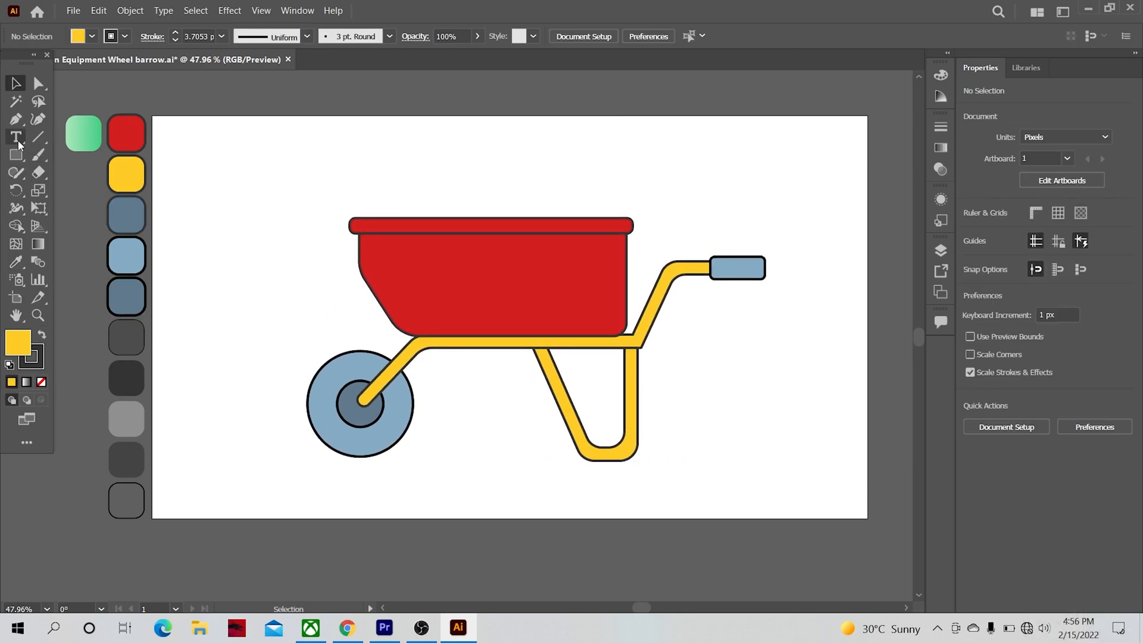
# Pen-draw blue-grey rock outlines above the tub and send them behind it
pyautogui.click(16, 119)
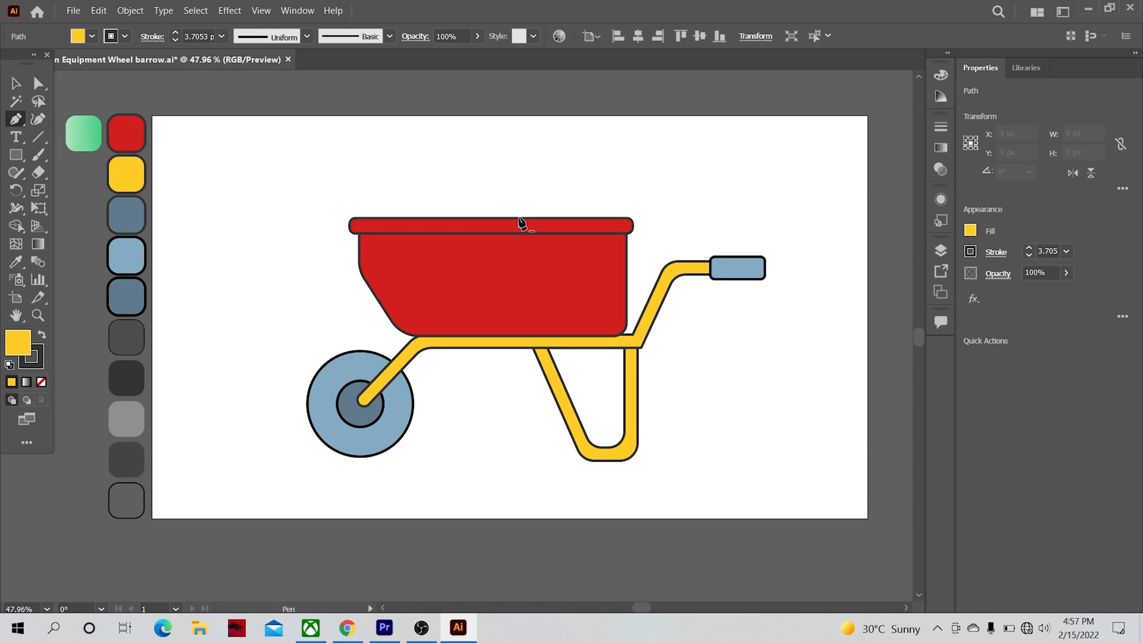
pyautogui.moveTo(523, 225); pyautogui.dragTo(575, 160)
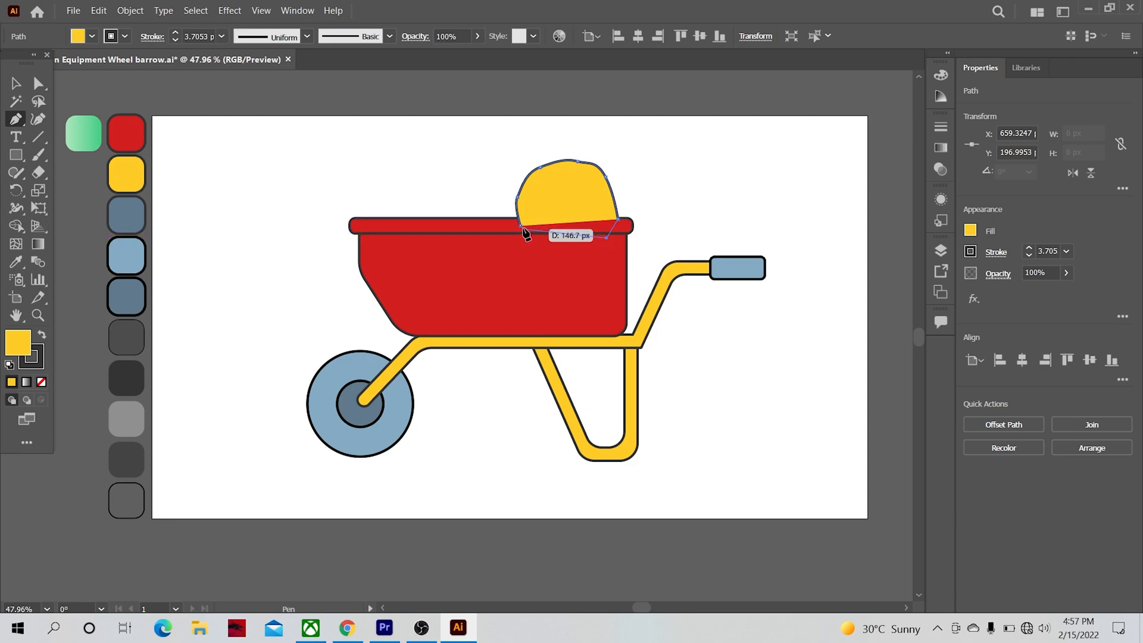
pyautogui.click(448, 218)
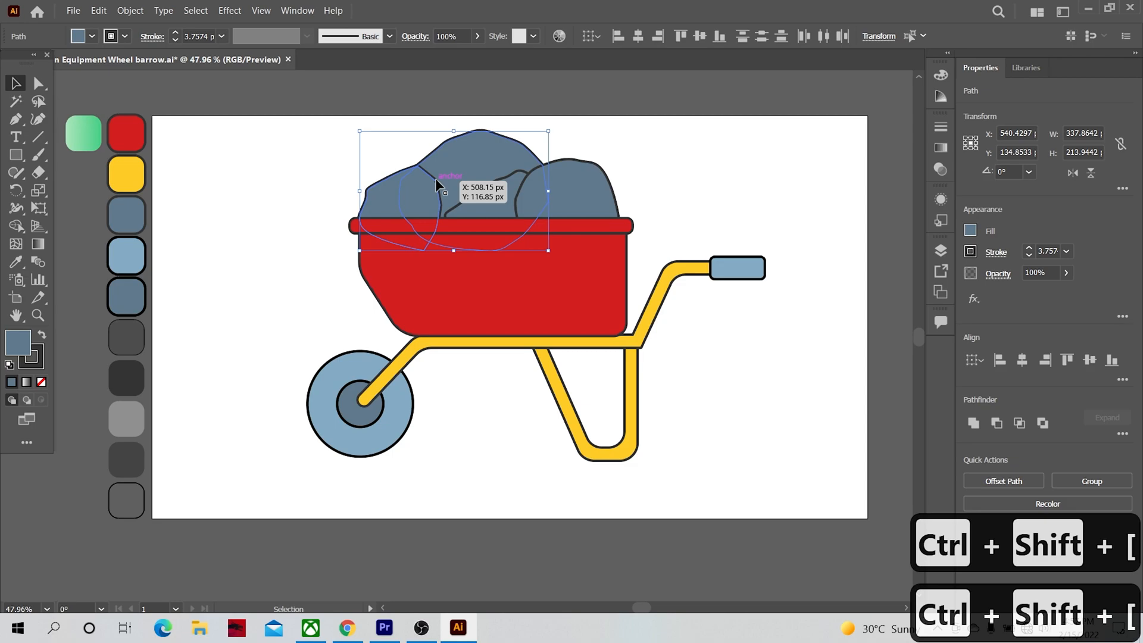
pyautogui.click(15, 119)
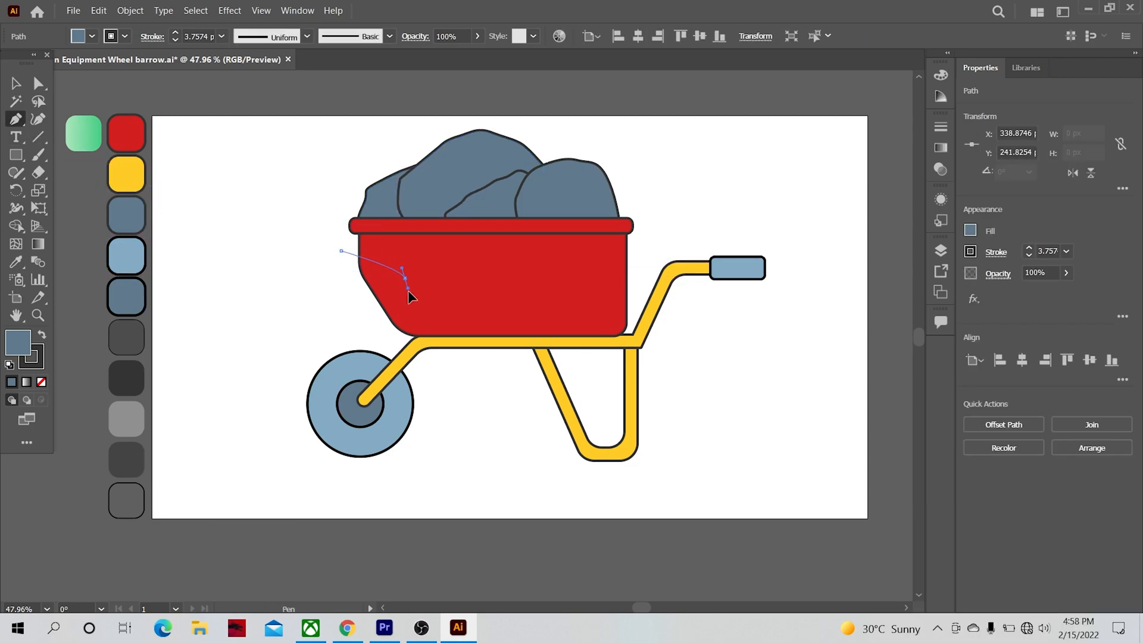
# Add wavy light and dark red shading bands clipped inside the tub
pyautogui.moveTo(404, 279); pyautogui.dragTo(587, 324)
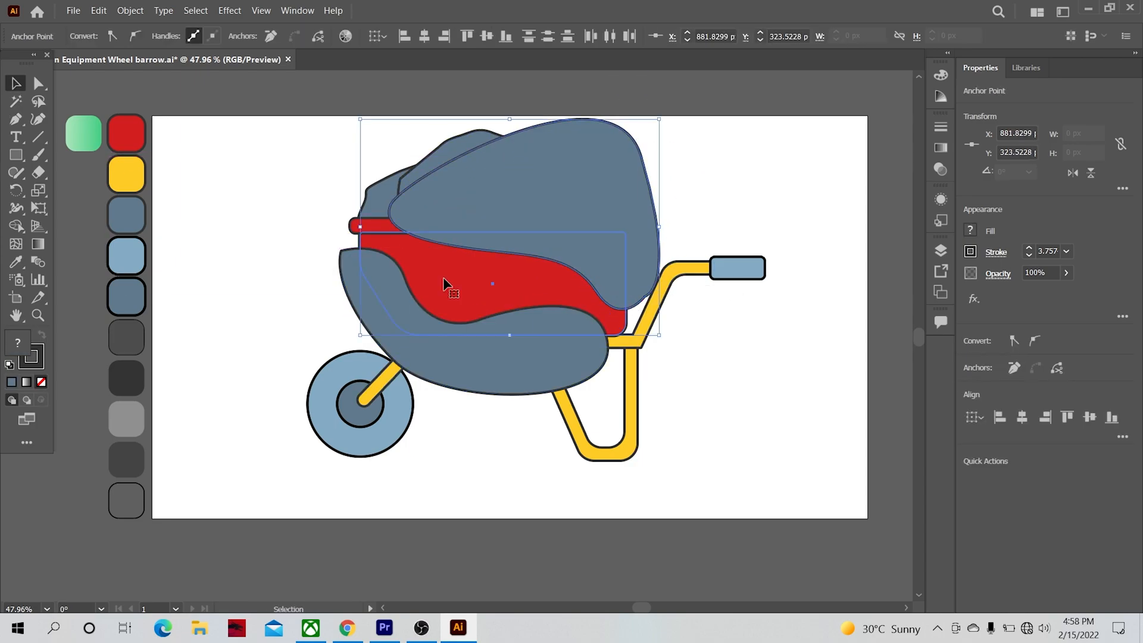
pyautogui.click(16, 226)
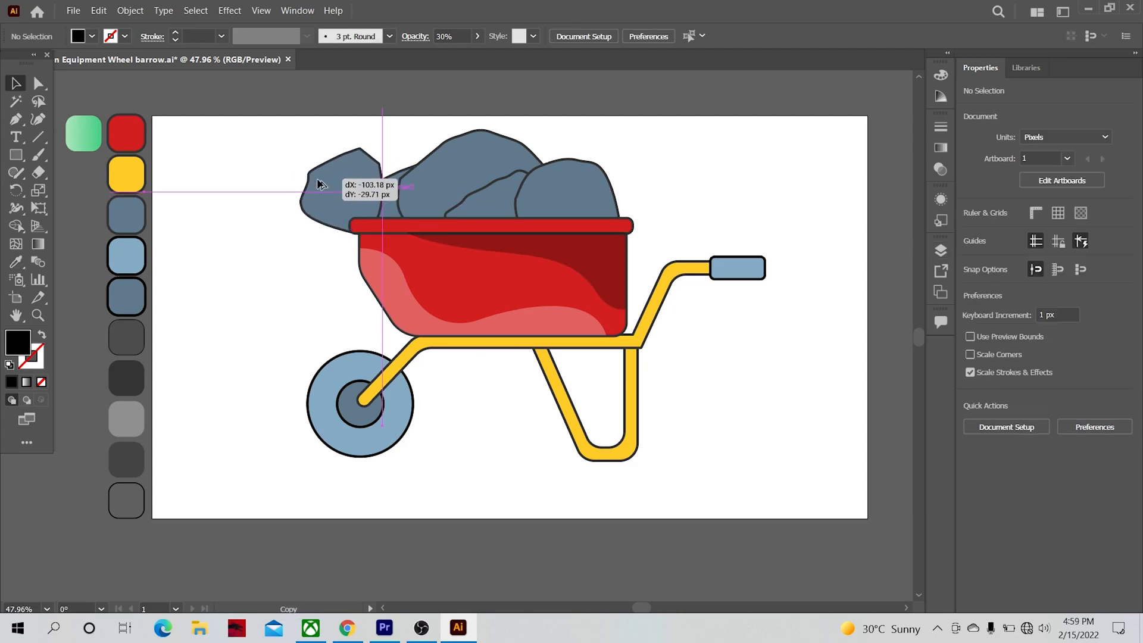
# Build rock highlight shapes with Pen and Shape Builder, then place them on the rocks
pyautogui.moveTo(350, 175); pyautogui.dragTo(276, 182)
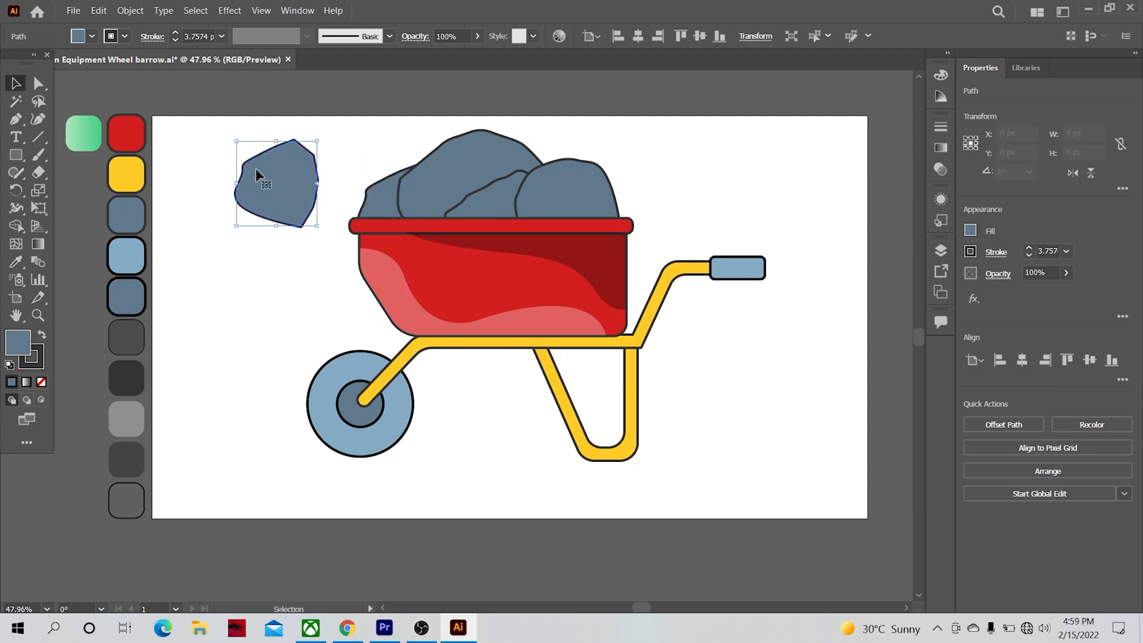
pyautogui.click(16, 227)
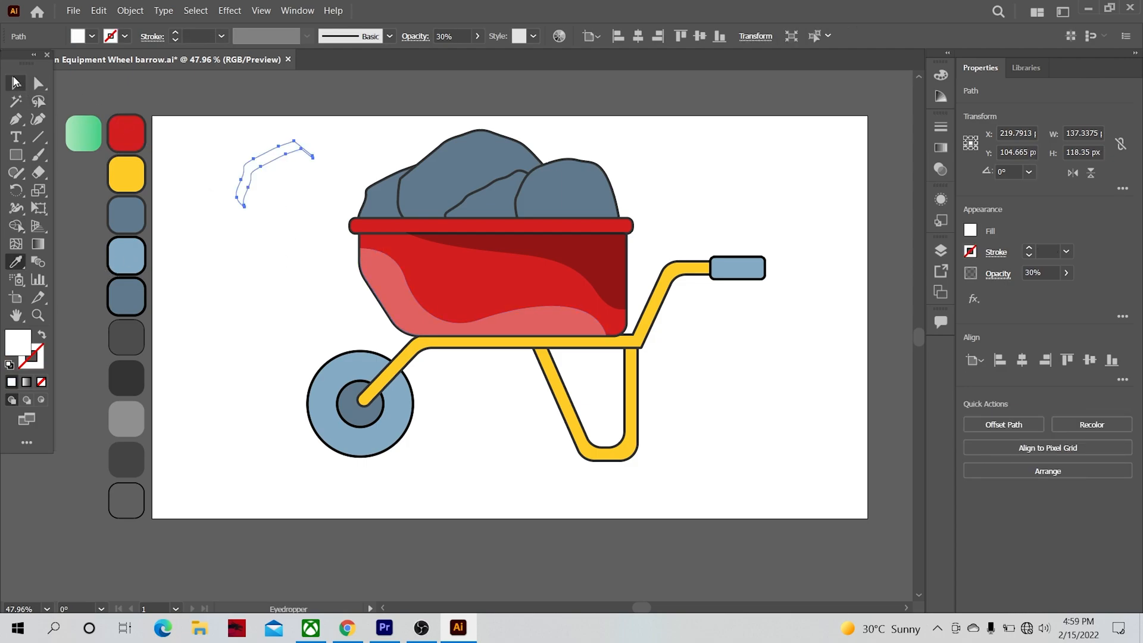
pyautogui.moveTo(273, 175); pyautogui.dragTo(380, 197)
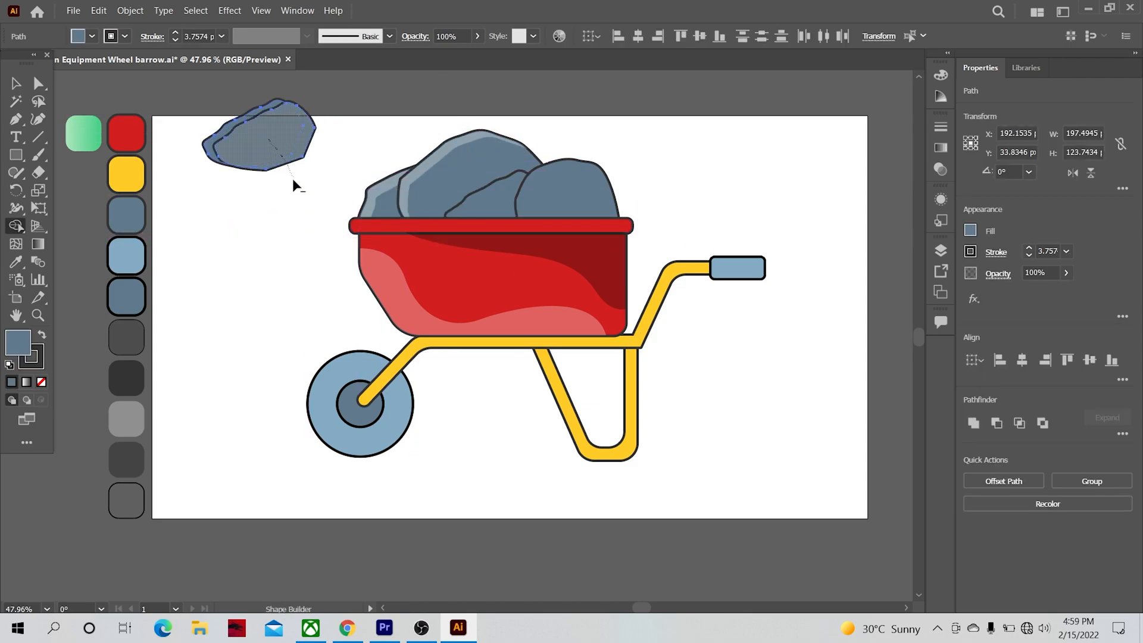
pyautogui.moveTo(270, 142); pyautogui.dragTo(321, 153)
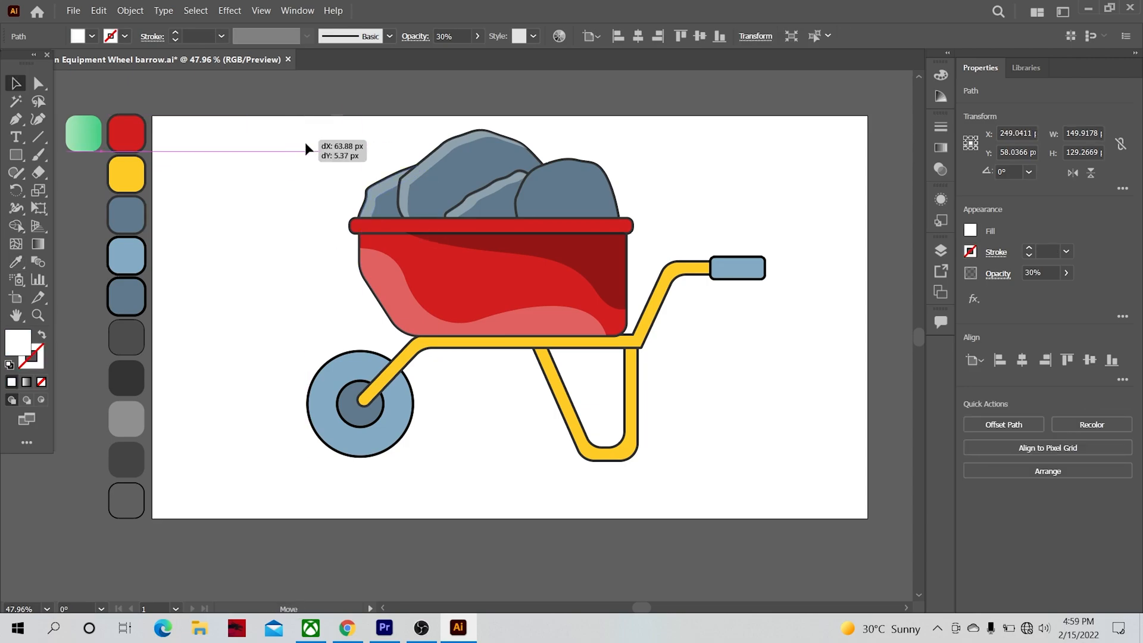
pyautogui.click(38, 315)
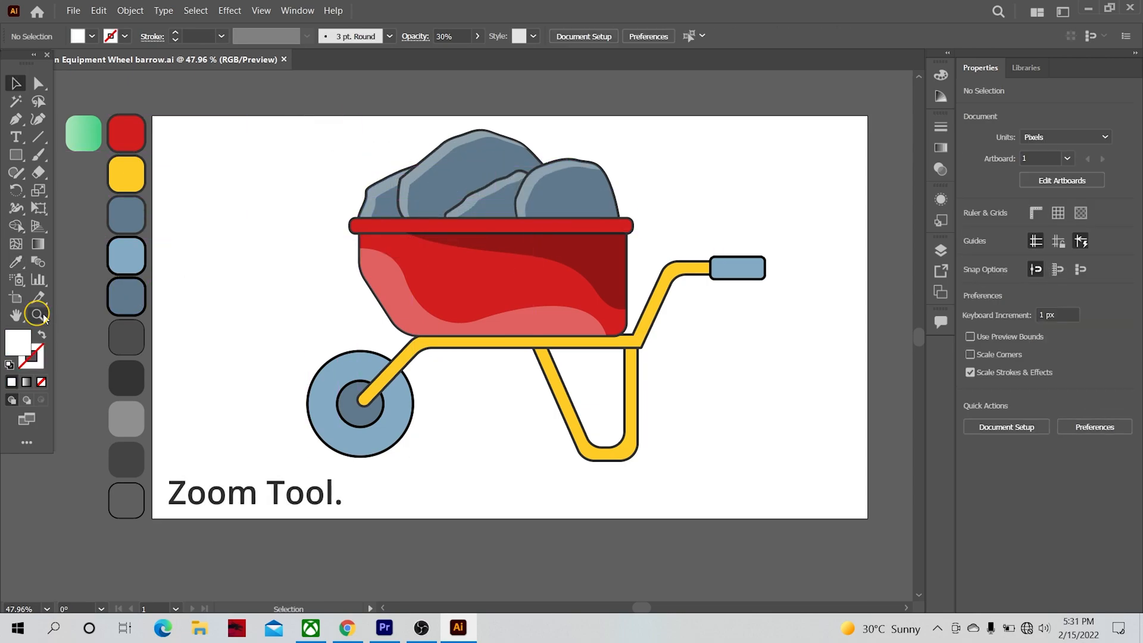
# Zoom in and pen-outline a new shape along the middle and right rock seam
pyautogui.click(640, 136)
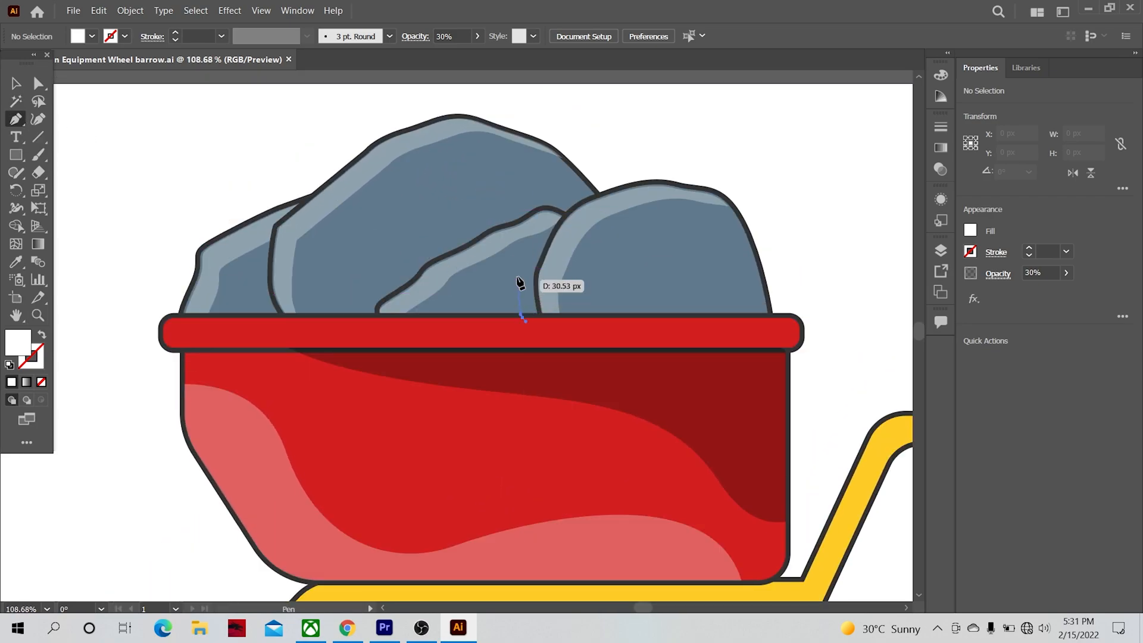
pyautogui.click(583, 179)
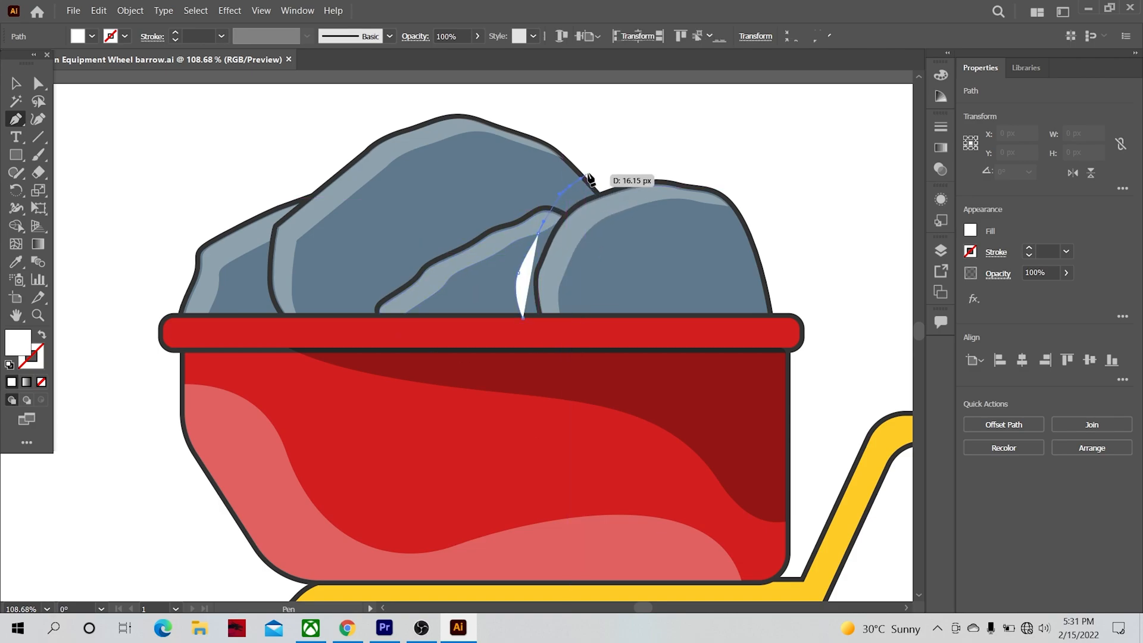
pyautogui.click(531, 352)
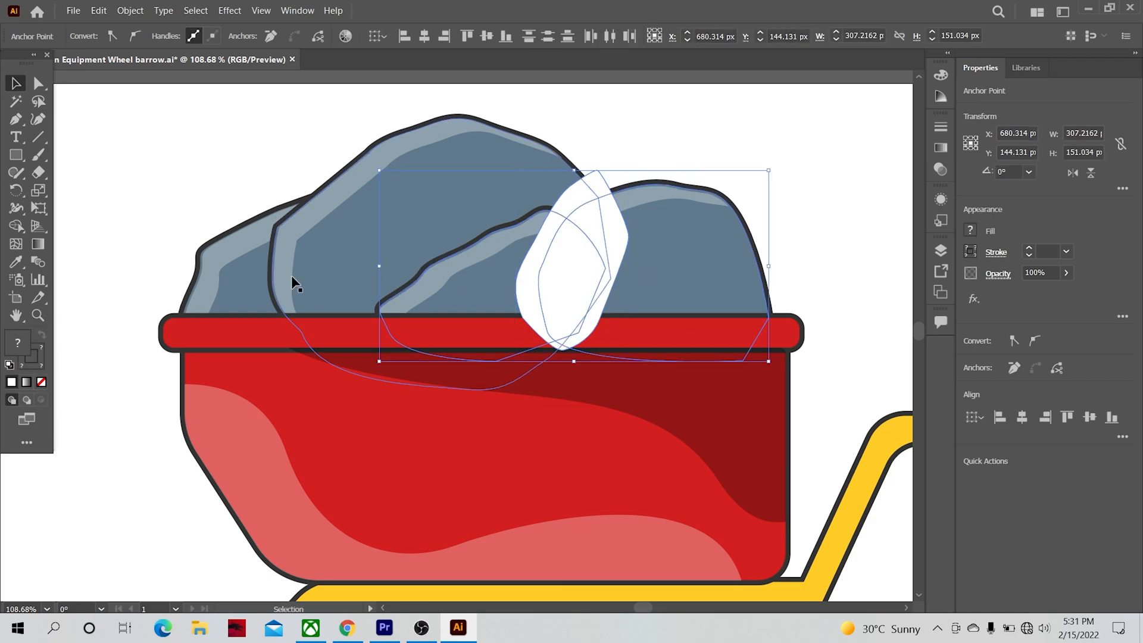
pyautogui.click(16, 224)
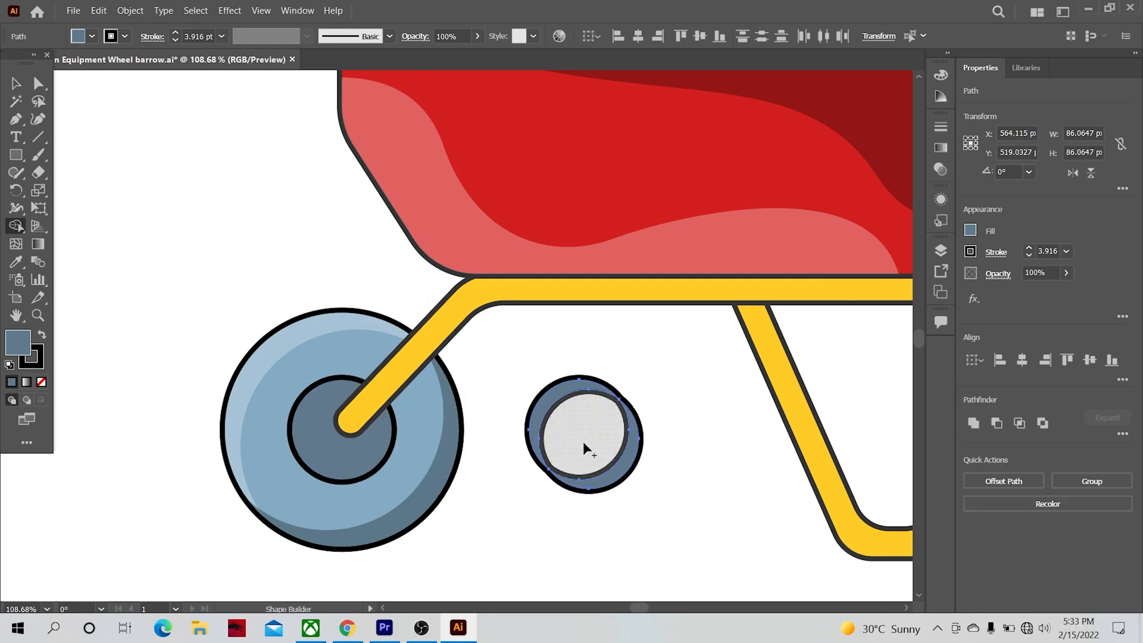
# Remove the inner circle from the hub with Shape Builder, leaving a ring
pyautogui.moveTo(583, 434); pyautogui.dragTo(379, 412)
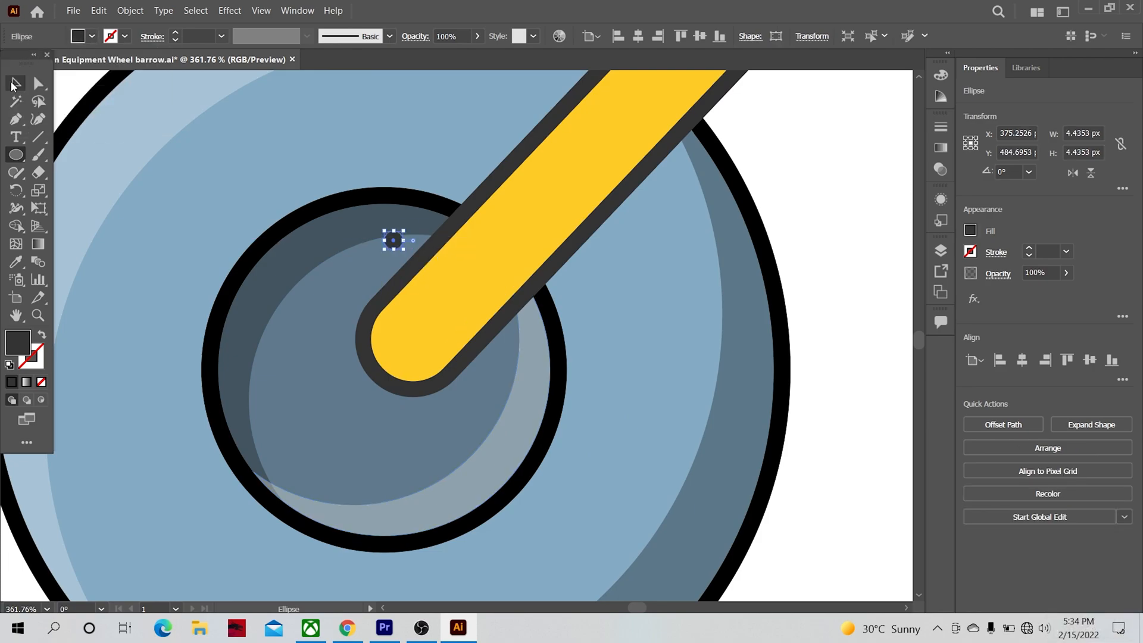
pyautogui.moveTo(16, 190)
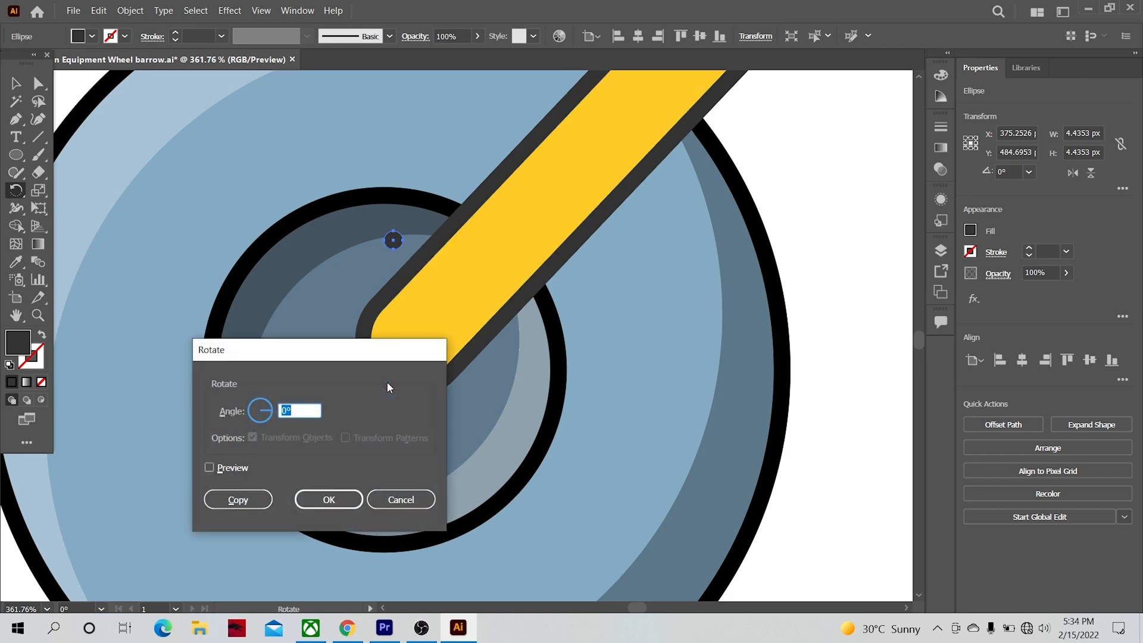
# Copy the nut around the hub centre at 360/8 degrees to make eight bolts
pyautogui.write('36')
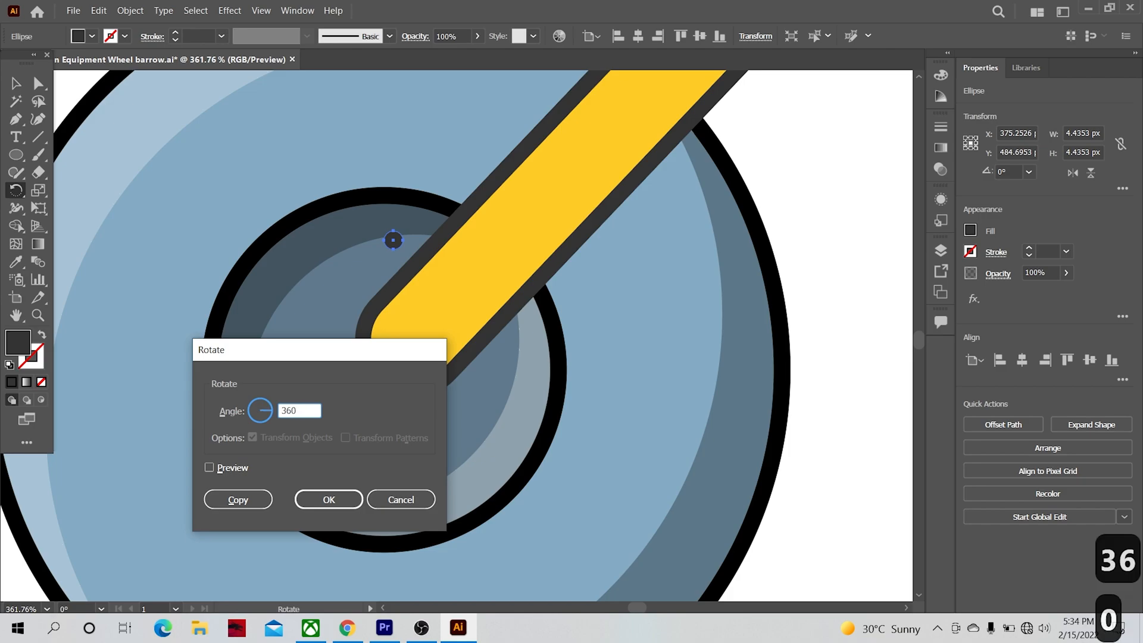
pyautogui.write('/8')
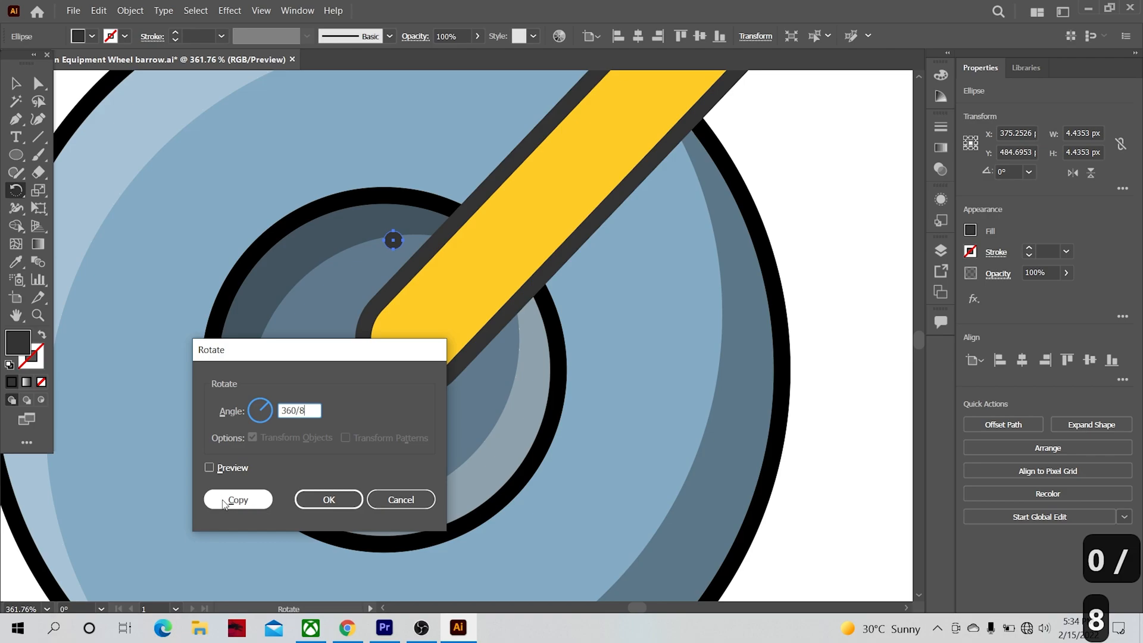
pyautogui.click(237, 499)
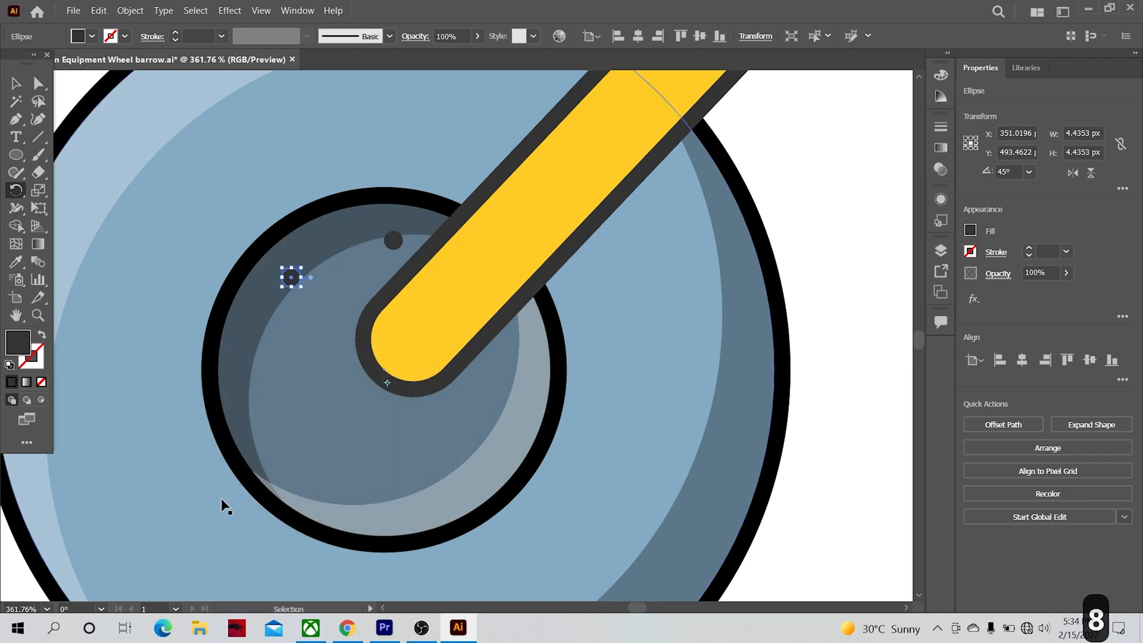
pyautogui.press('ctrl+d')
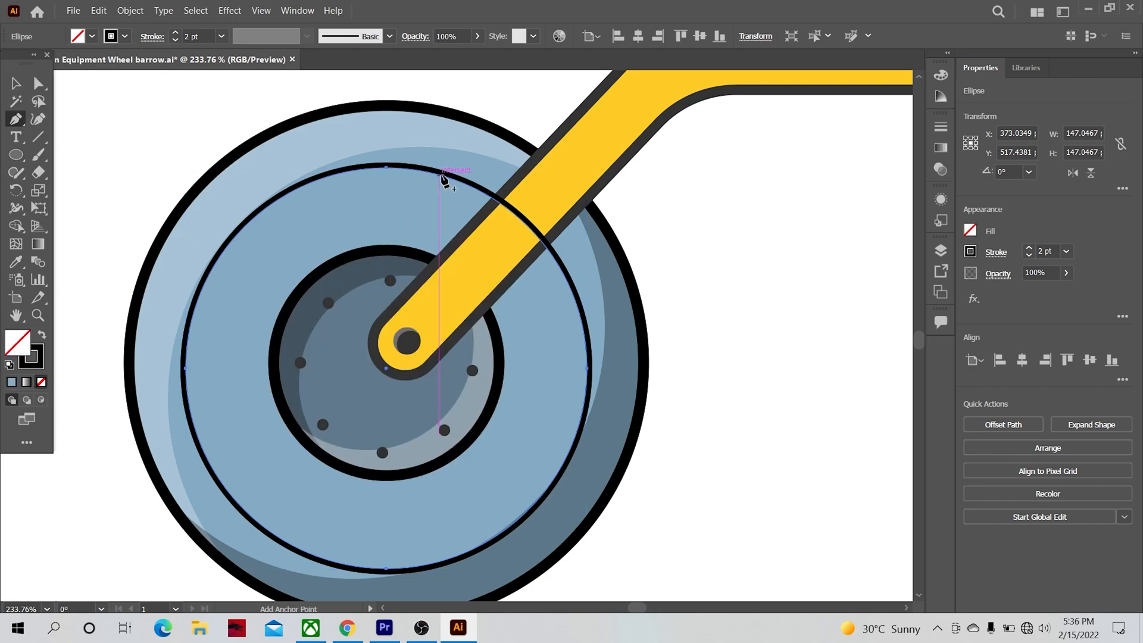
# Add an anchor point to the thin tyre ring
pyautogui.click(1091, 425)
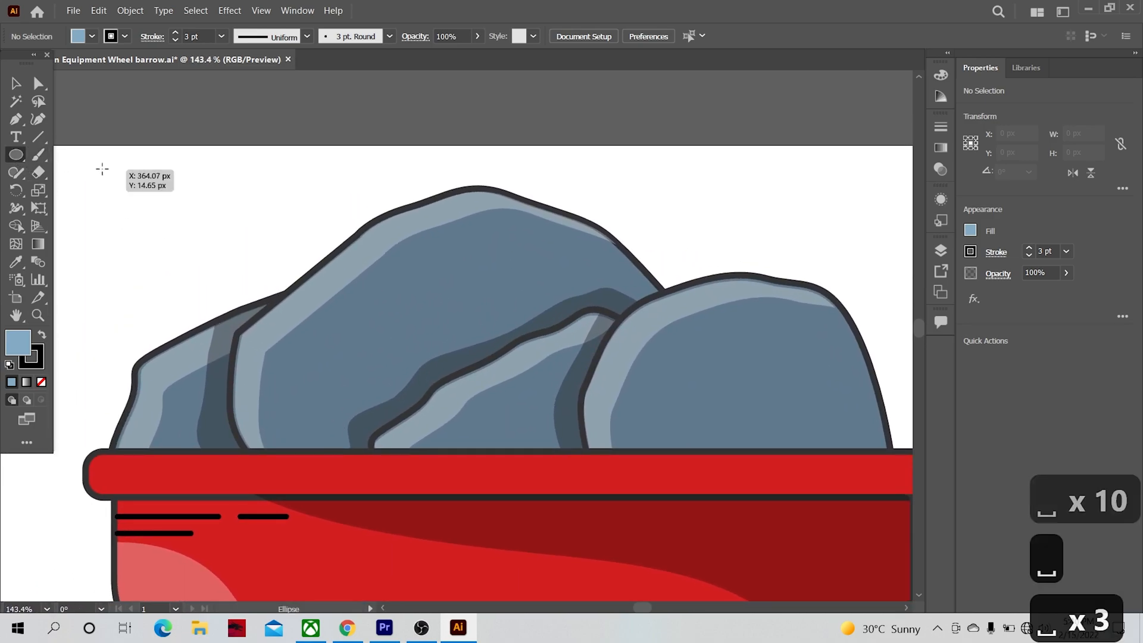
# Draw a circle and an offset copy to build the pit shape
pyautogui.moveTo(101, 169); pyautogui.dragTo(180, 247)
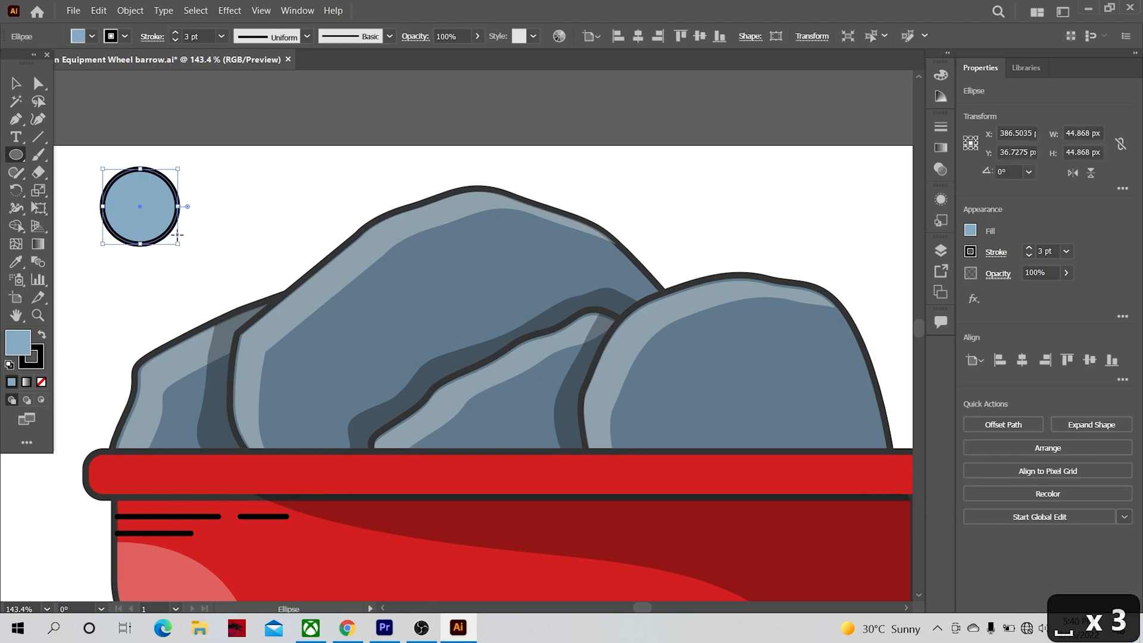
pyautogui.moveTo(139, 204); pyautogui.dragTo(312, 264)
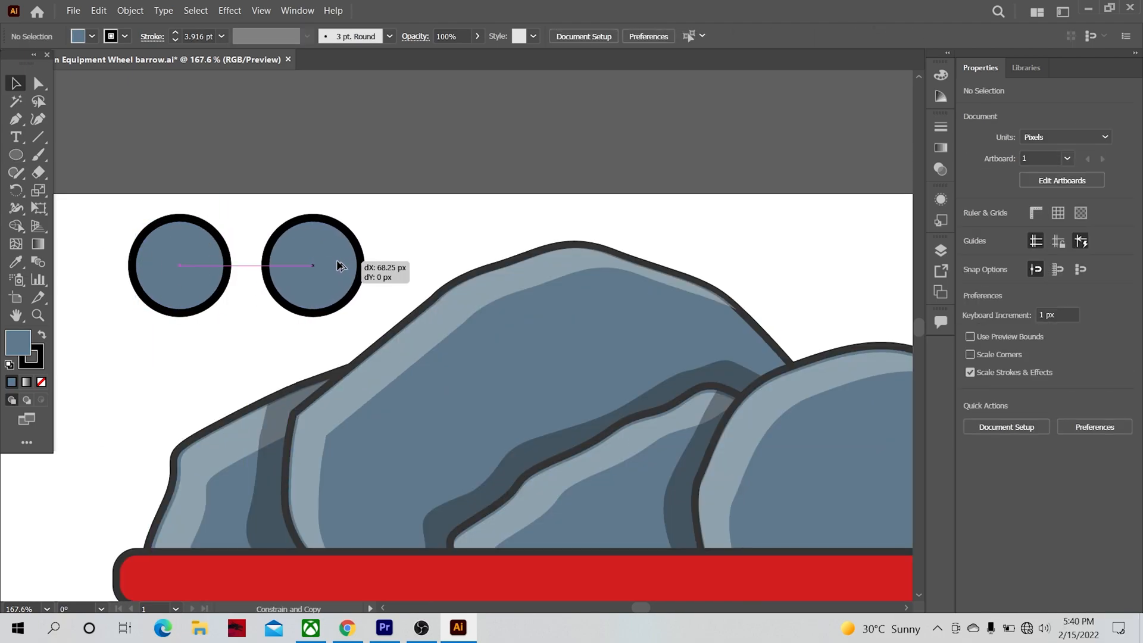
pyautogui.click(321, 274)
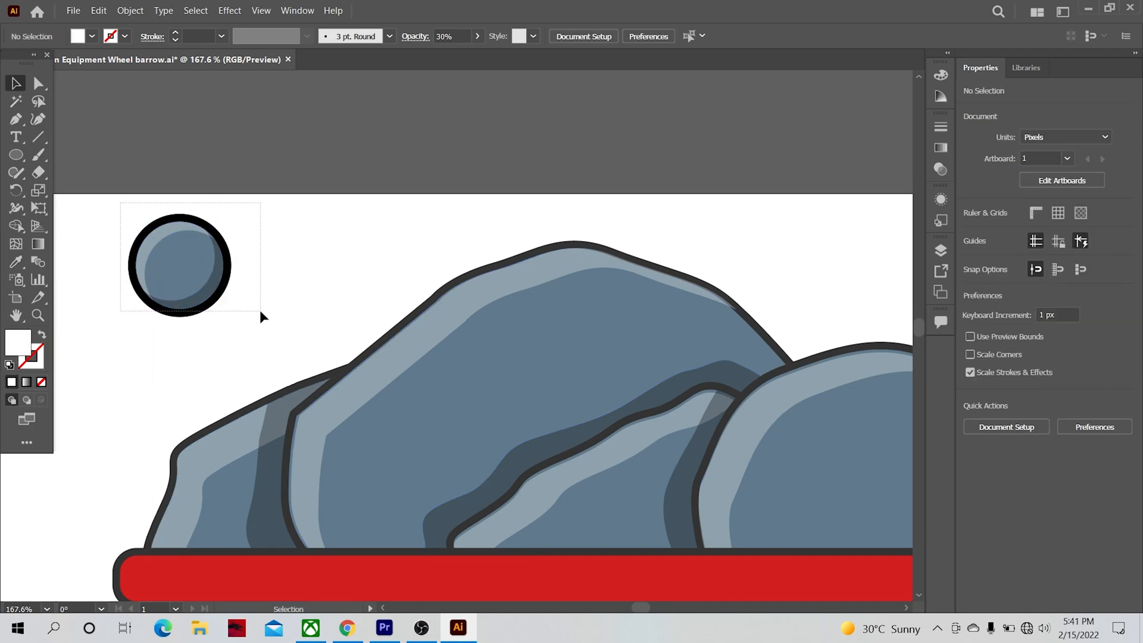
# Place copies of the finished pit on the large rock, plus a smaller one
pyautogui.moveTo(255, 317); pyautogui.dragTo(186, 280)
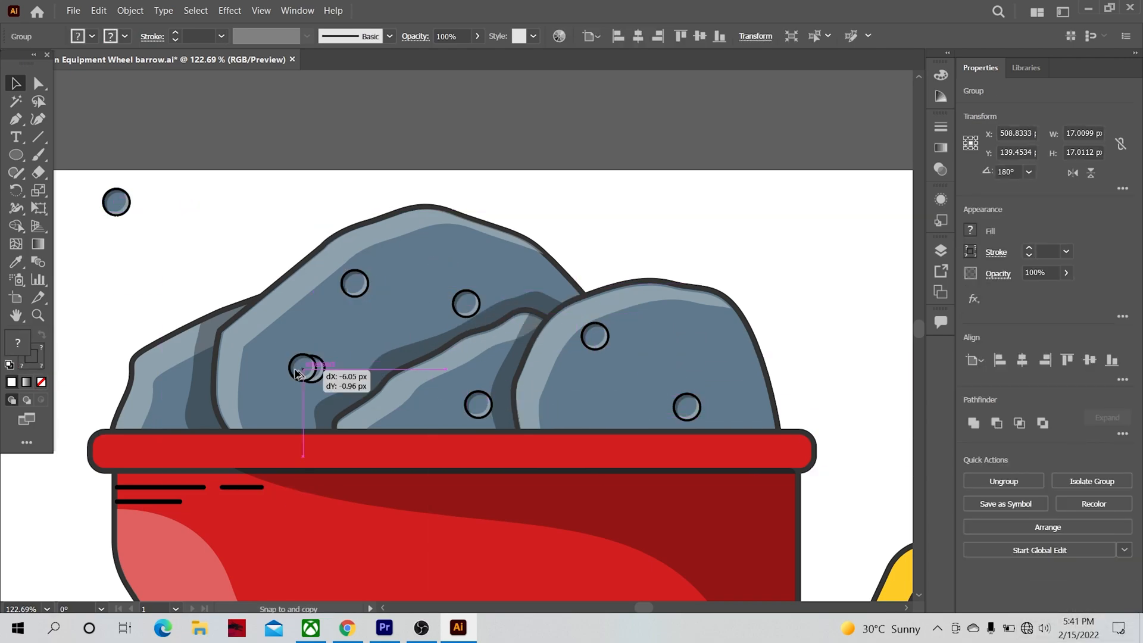
pyautogui.moveTo(303, 368); pyautogui.dragTo(179, 212)
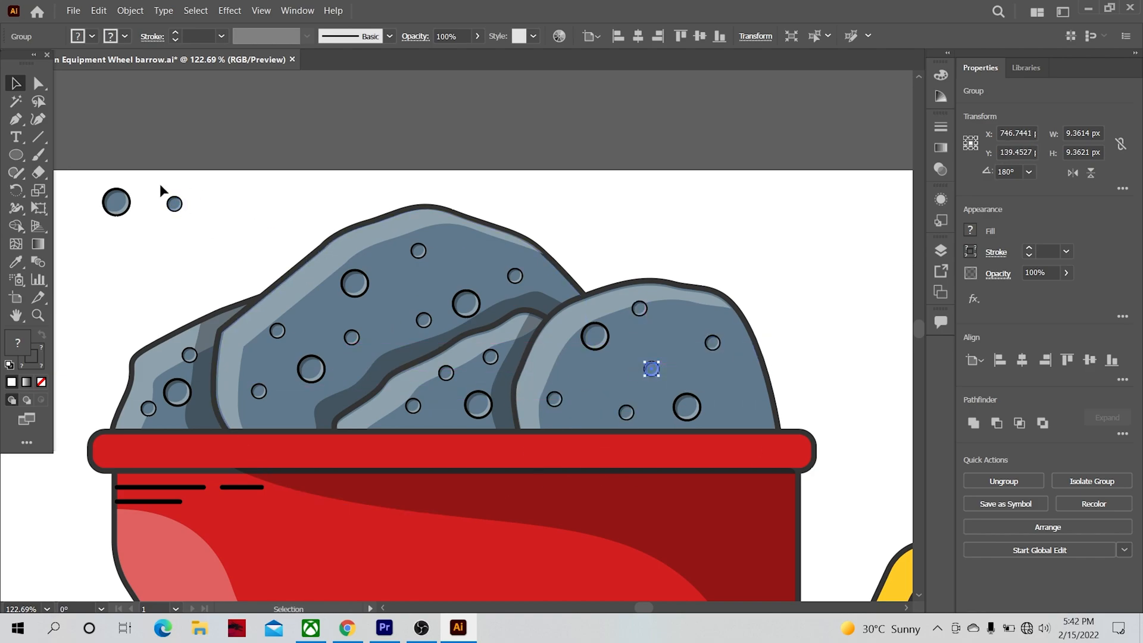
pyautogui.moveTo(651, 369); pyautogui.dragTo(228, 204)
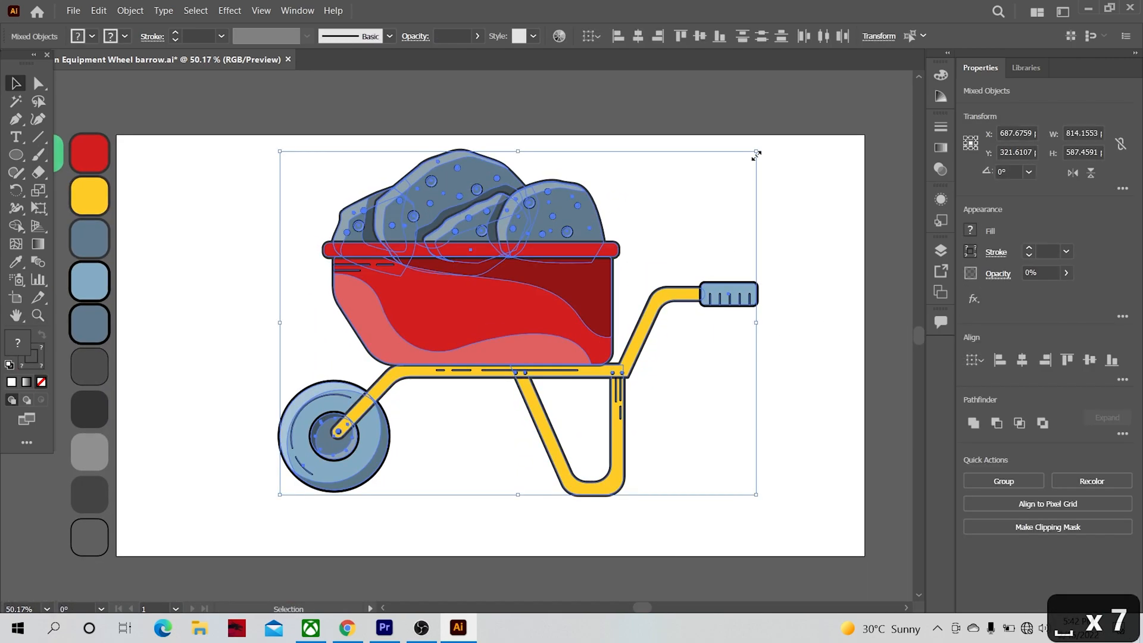
# Scale the wheelbarrow down and give the ground line an 18 pt round-cap stroke
pyautogui.moveTo(756, 151); pyautogui.dragTo(679, 207)
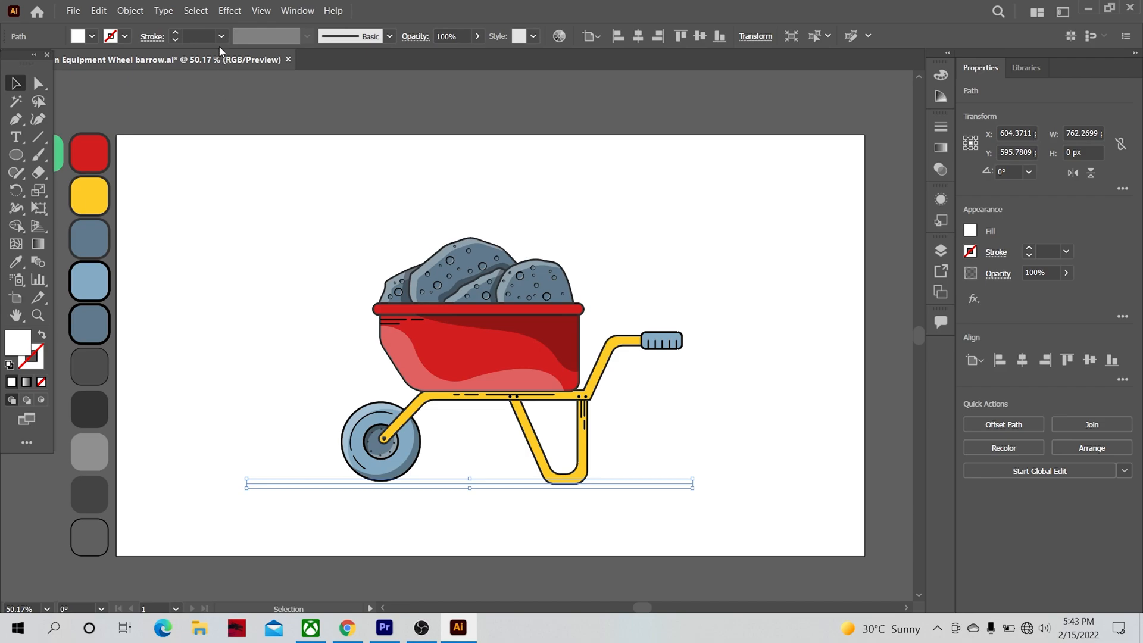
pyautogui.click(220, 35)
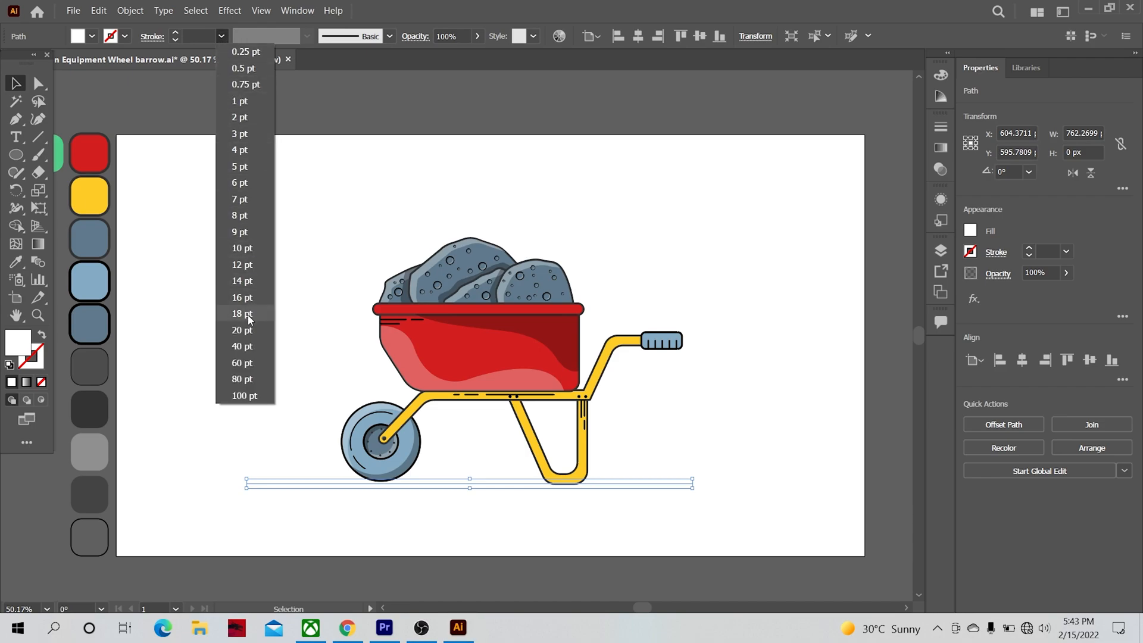
pyautogui.click(241, 314)
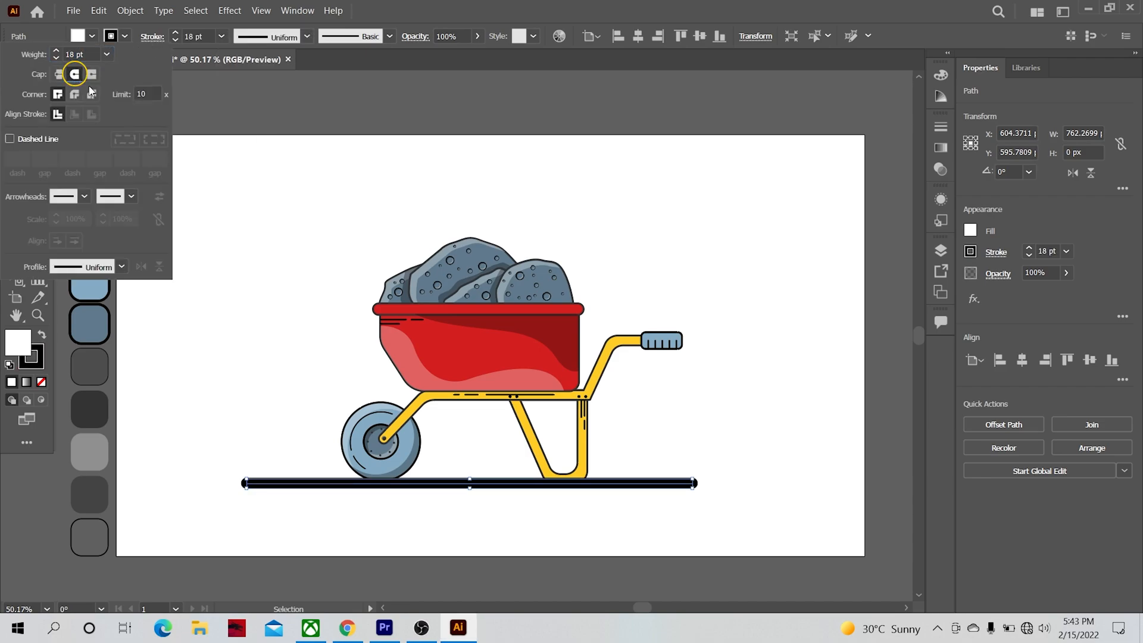
pyautogui.click(16, 154)
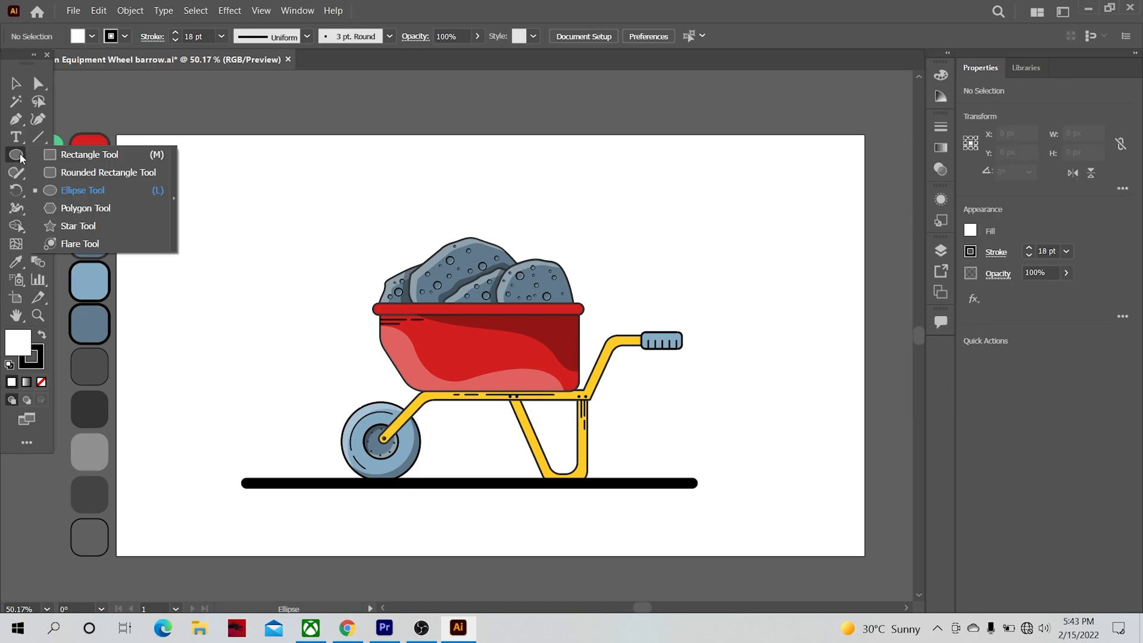
# Draw a 1280 × 720 background rectangle and align it to the artboard
pyautogui.click(89, 154)
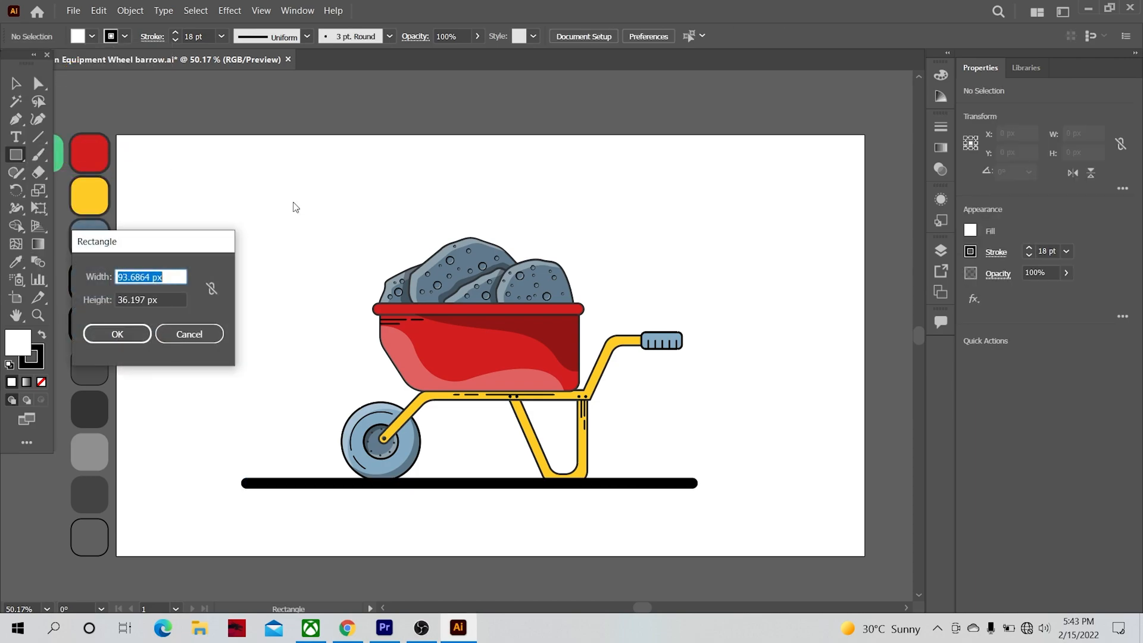
pyautogui.write('1280 px')
pyautogui.click(151, 299)
pyautogui.write('720')
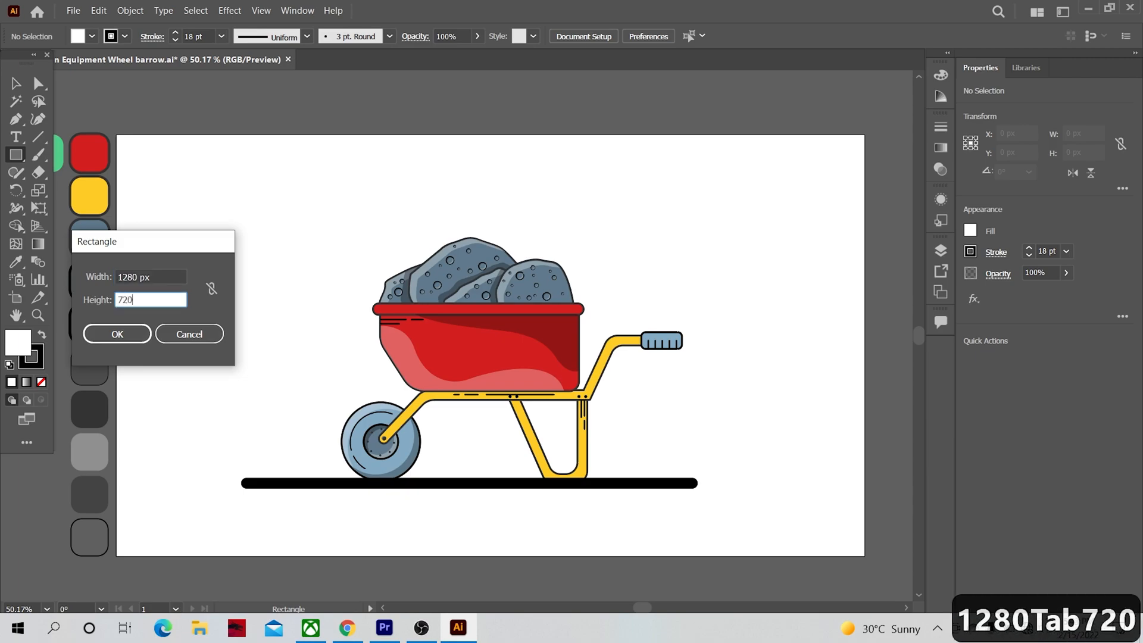
pyautogui.click(116, 337)
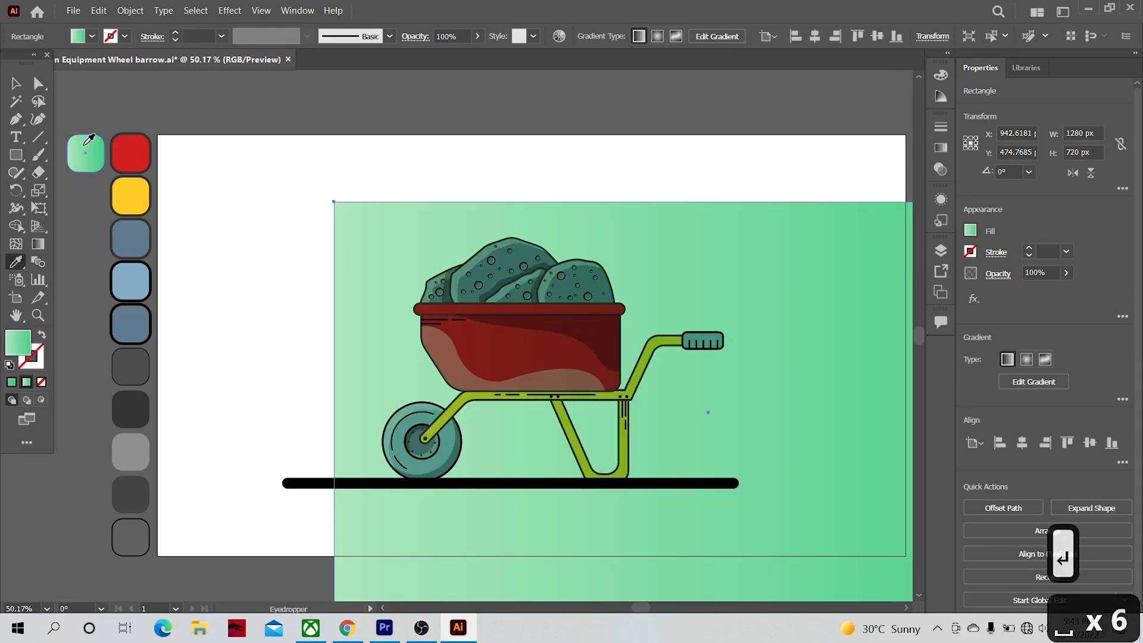
pyautogui.click(857, 37)
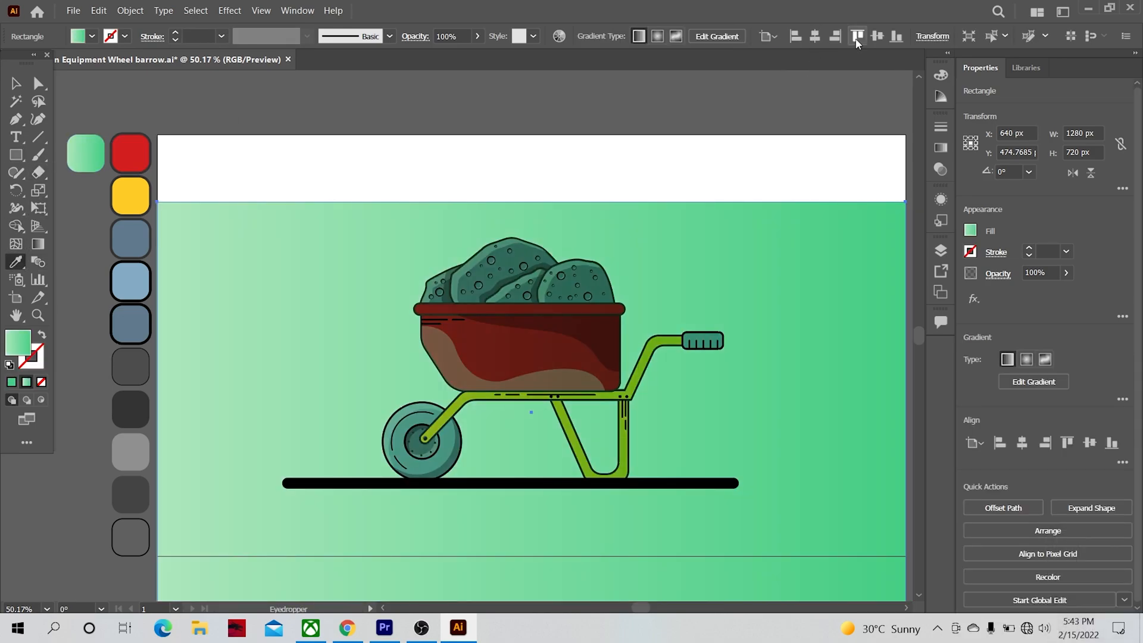